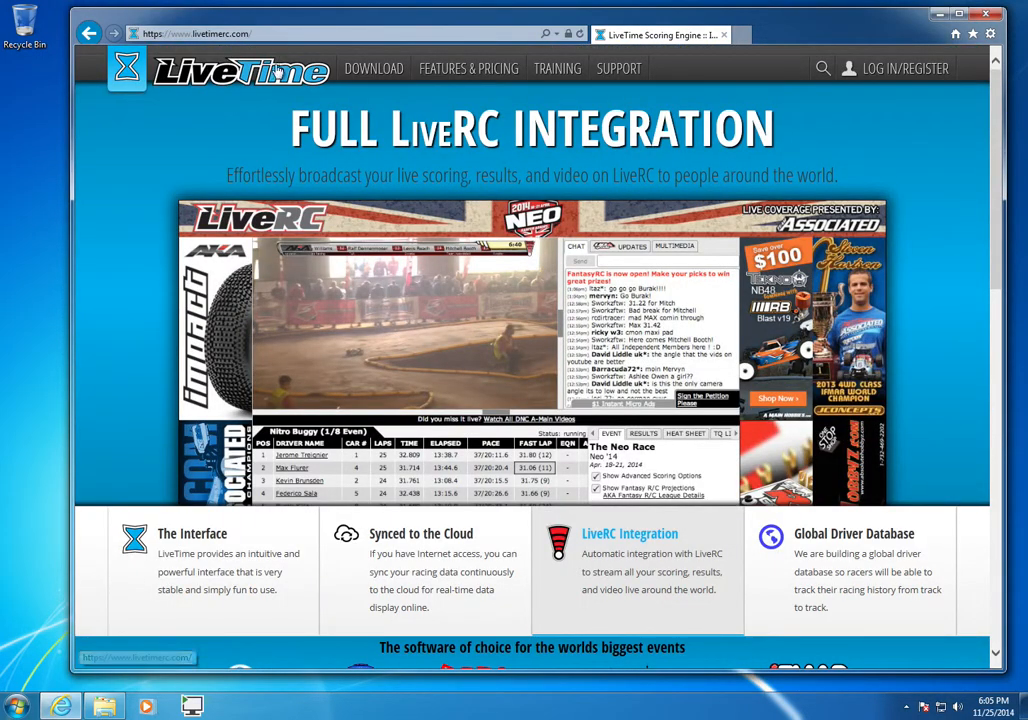
Step: Download the LiveTime Windows installer from the Download page and save it to the desktop
{"action": "left_click", "coordinate": [372, 68]}
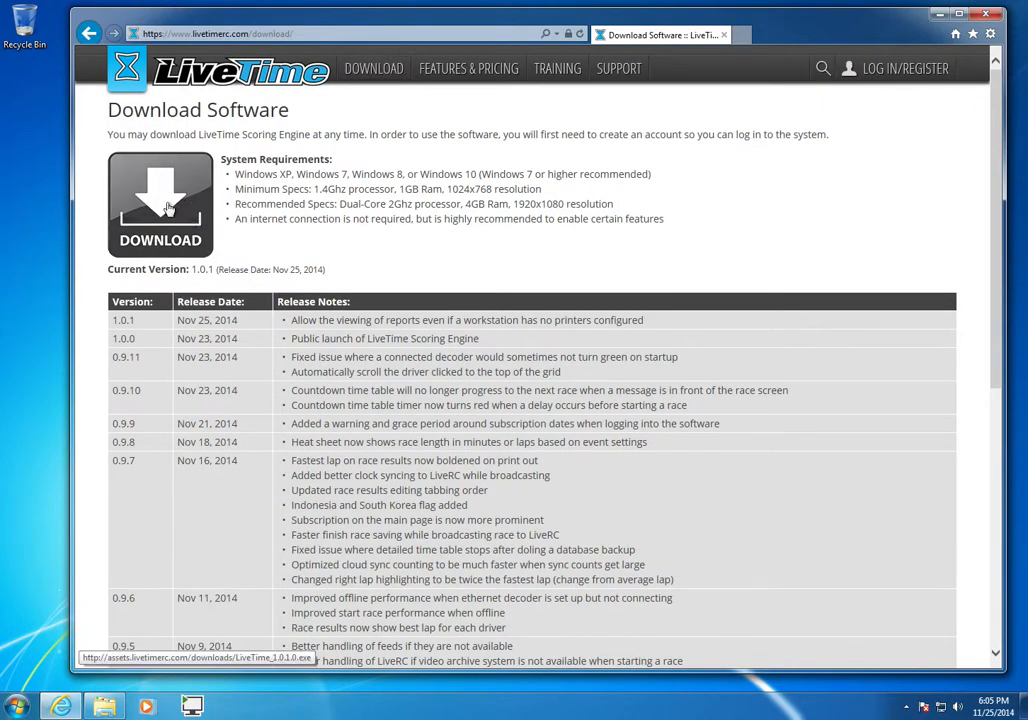
{"action": "left_click", "coordinate": [160, 204]}
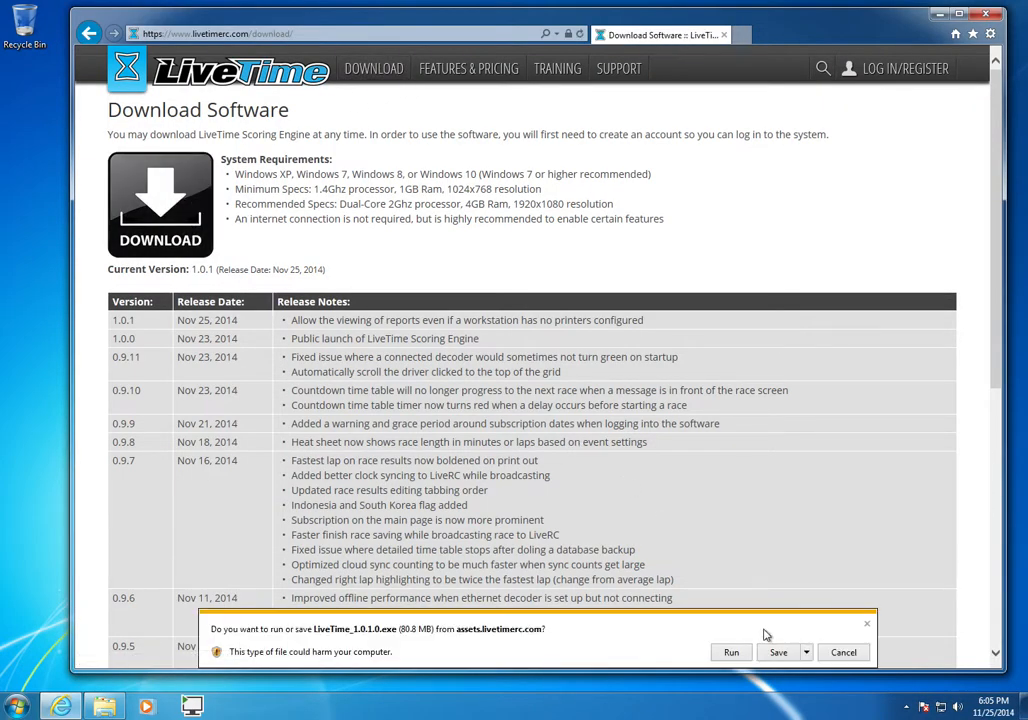
{"action": "left_click", "coordinate": [778, 652]}
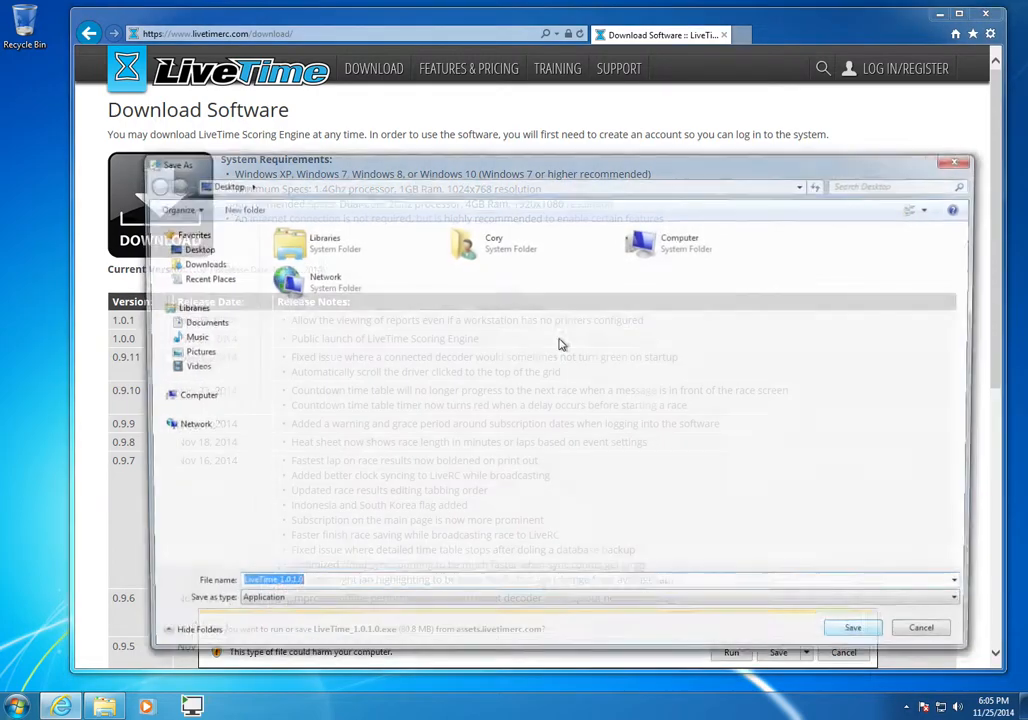
{"action": "left_click", "coordinate": [854, 626]}
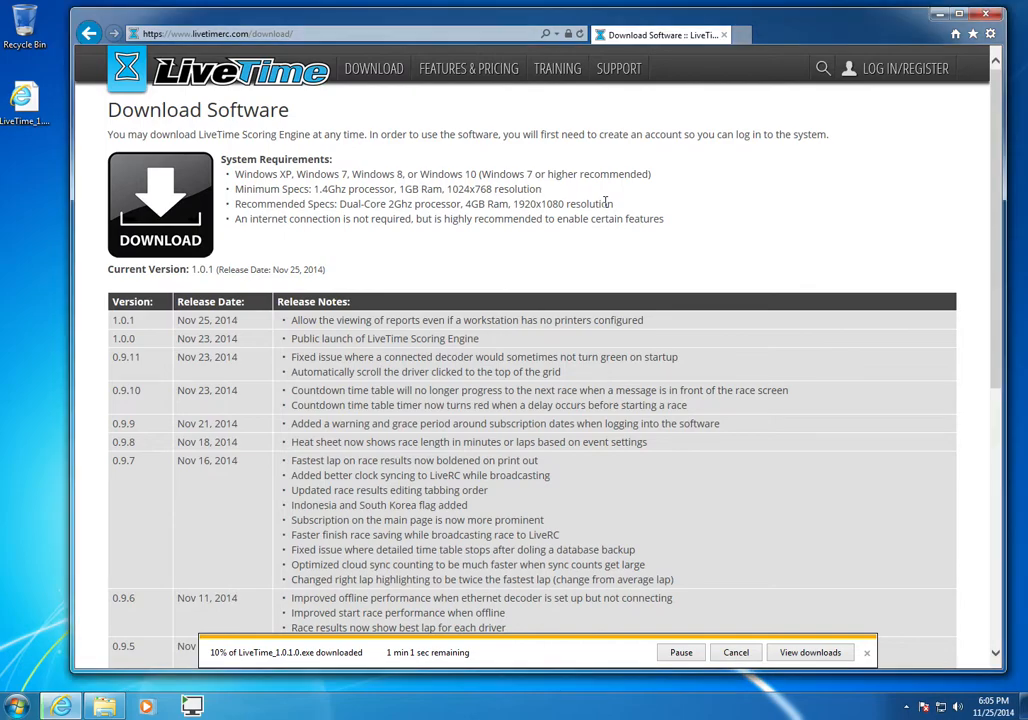
{"action": "mouse_move", "coordinate": [376, 252]}
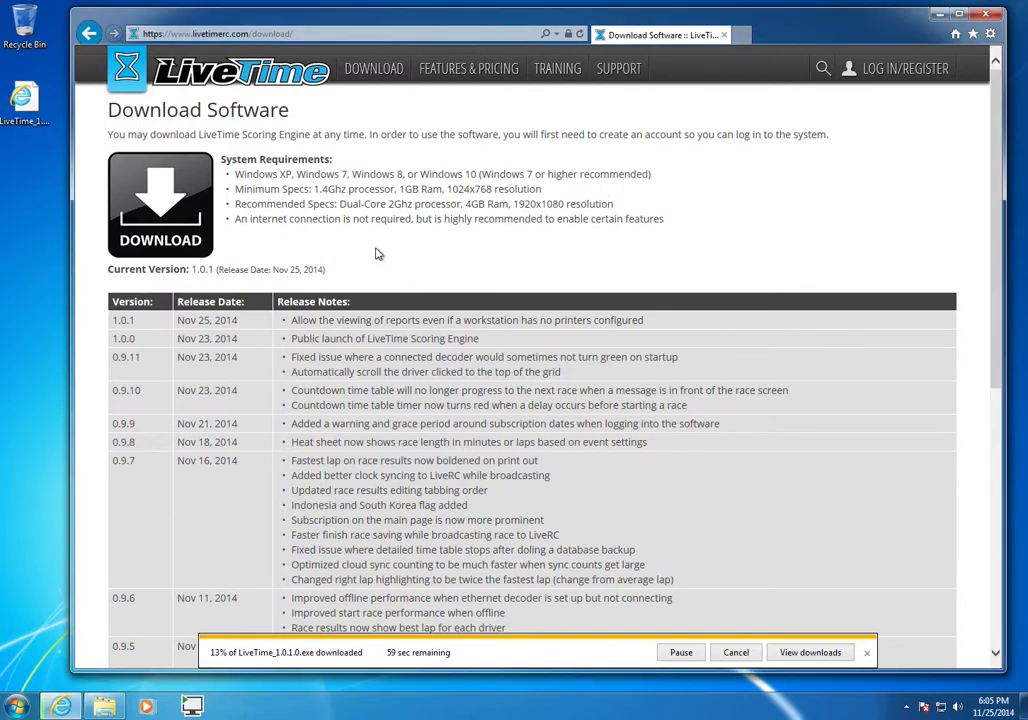
{"action": "mouse_move", "coordinate": [408, 344]}
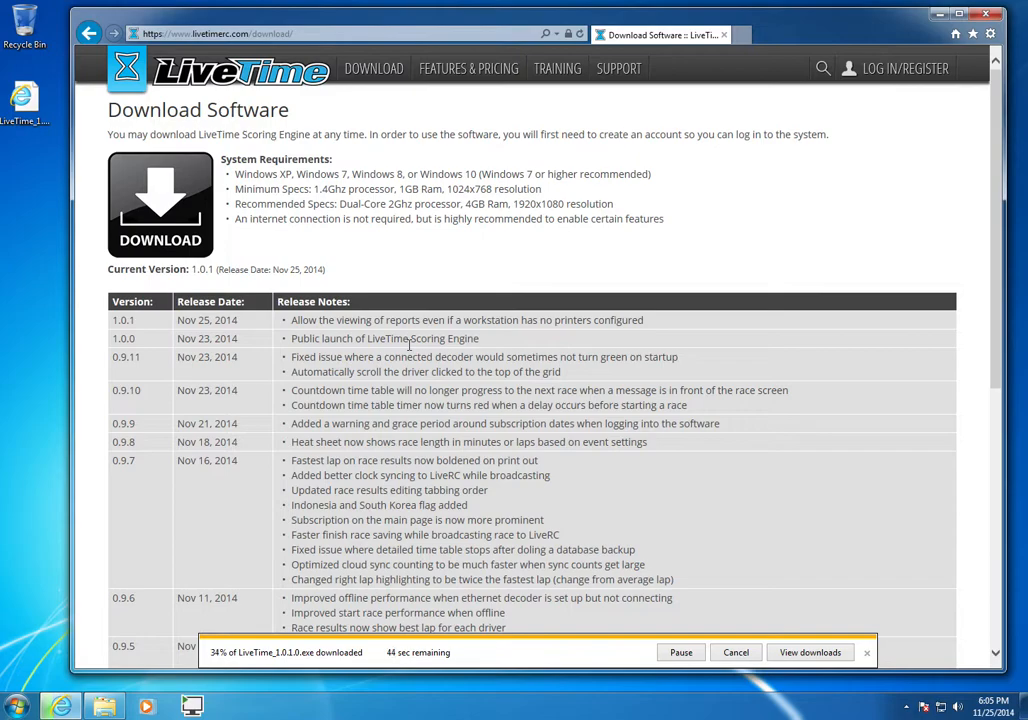
{"action": "mouse_move", "coordinate": [456, 76]}
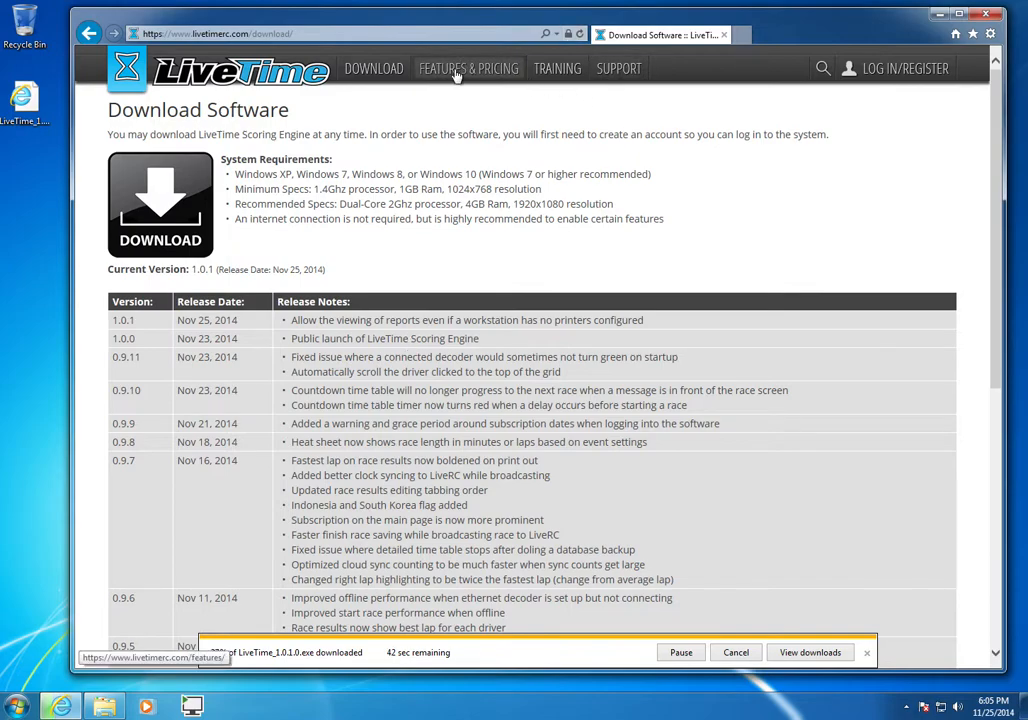
Step: View the Features & Pricing page comparing Standard $29.99 and Premium $39.99 plans
{"action": "left_click", "coordinate": [468, 68]}
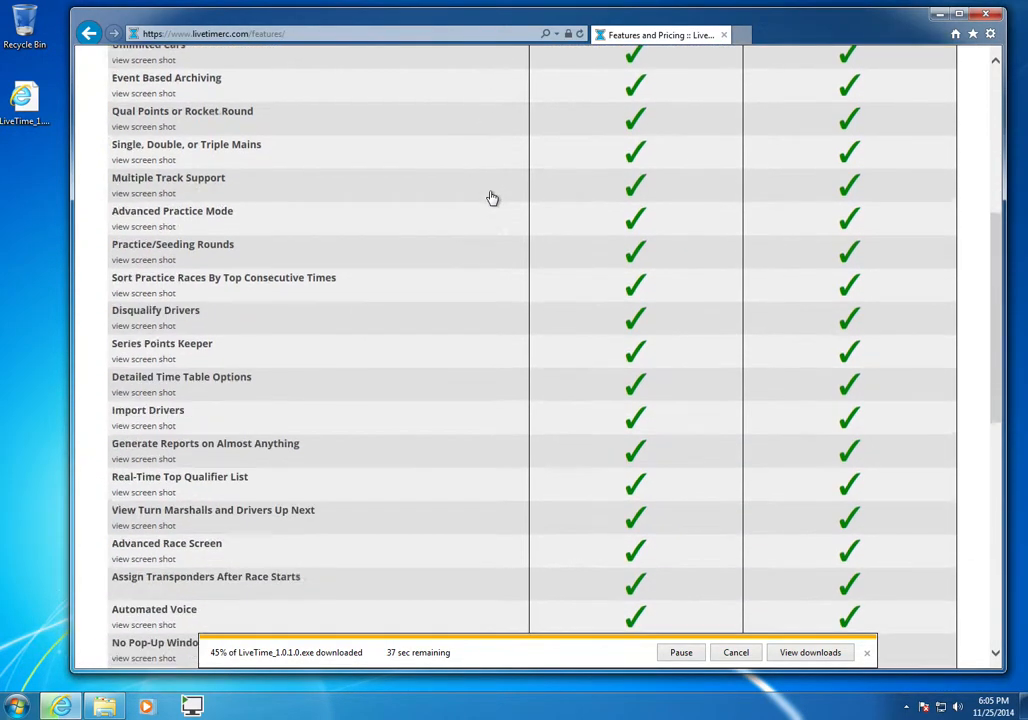
{"action": "scroll", "scroll_direction": "down", "scroll_amount": 3}
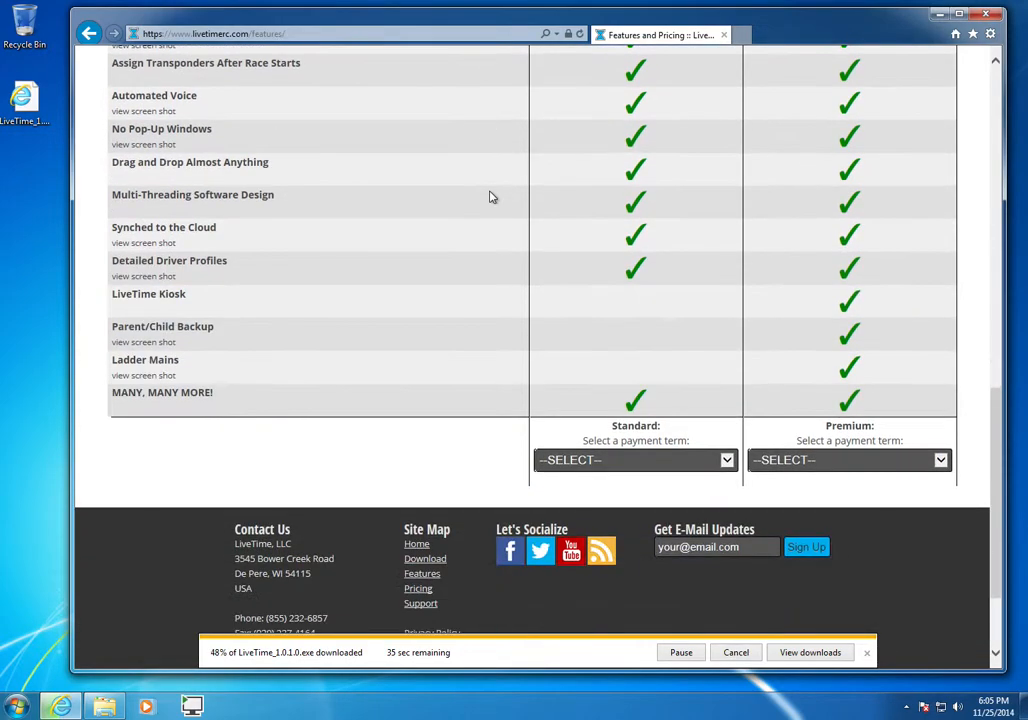
{"action": "mouse_move", "coordinate": [390, 296]}
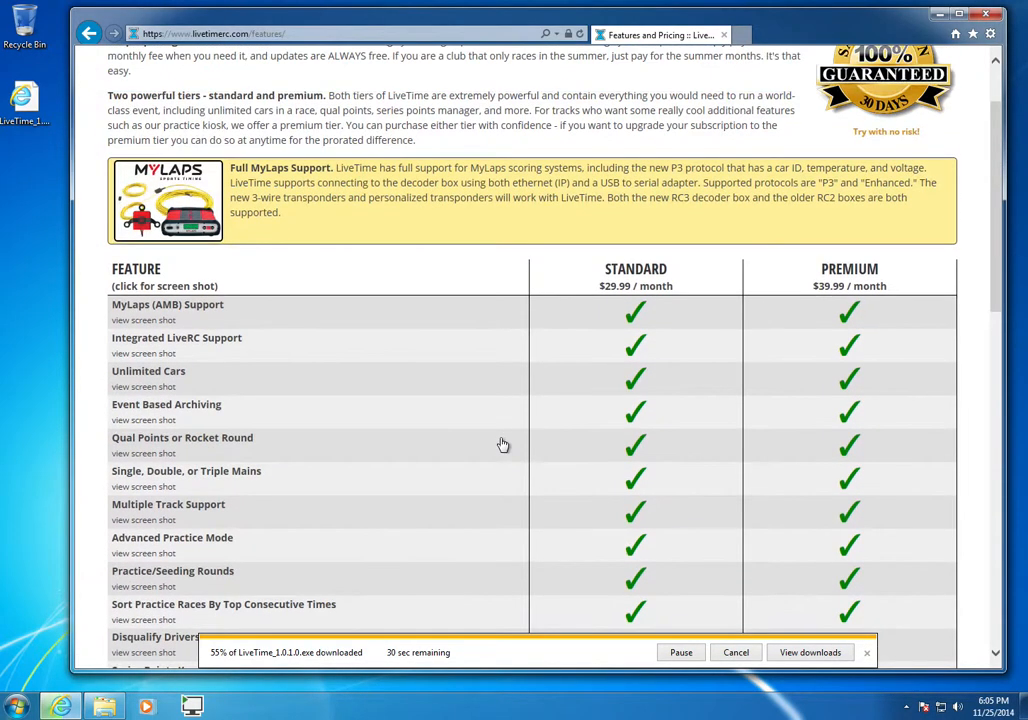
{"action": "scroll", "scroll_direction": "up", "scroll_amount": 3}
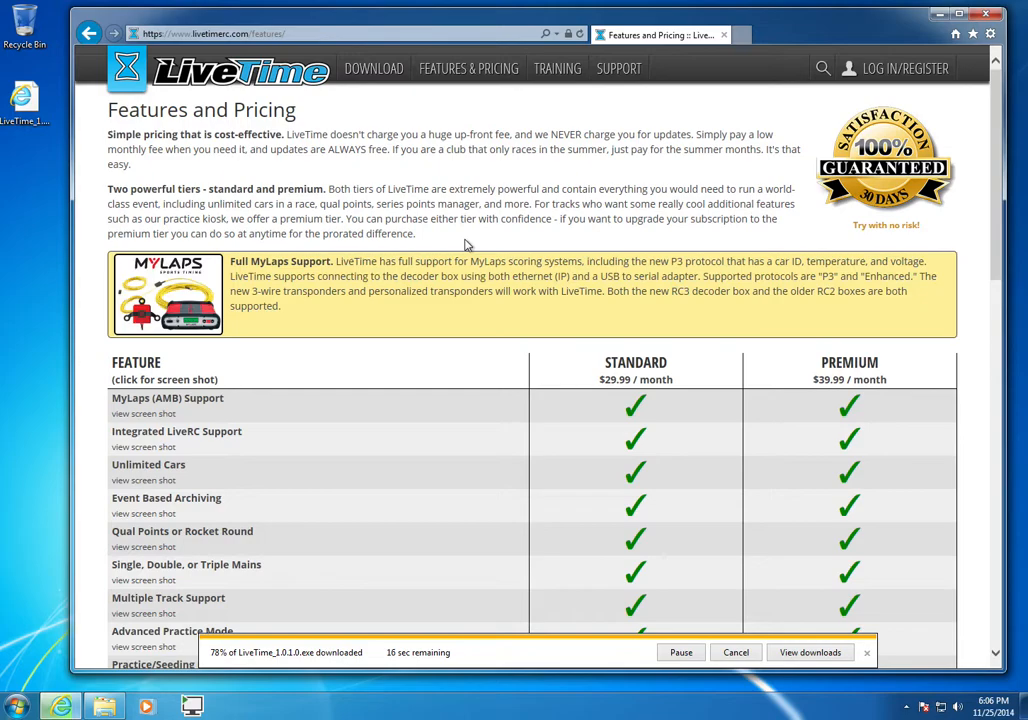
Step: Go to the Training page listing the Scoring Engine training videos
{"action": "left_click", "coordinate": [556, 68]}
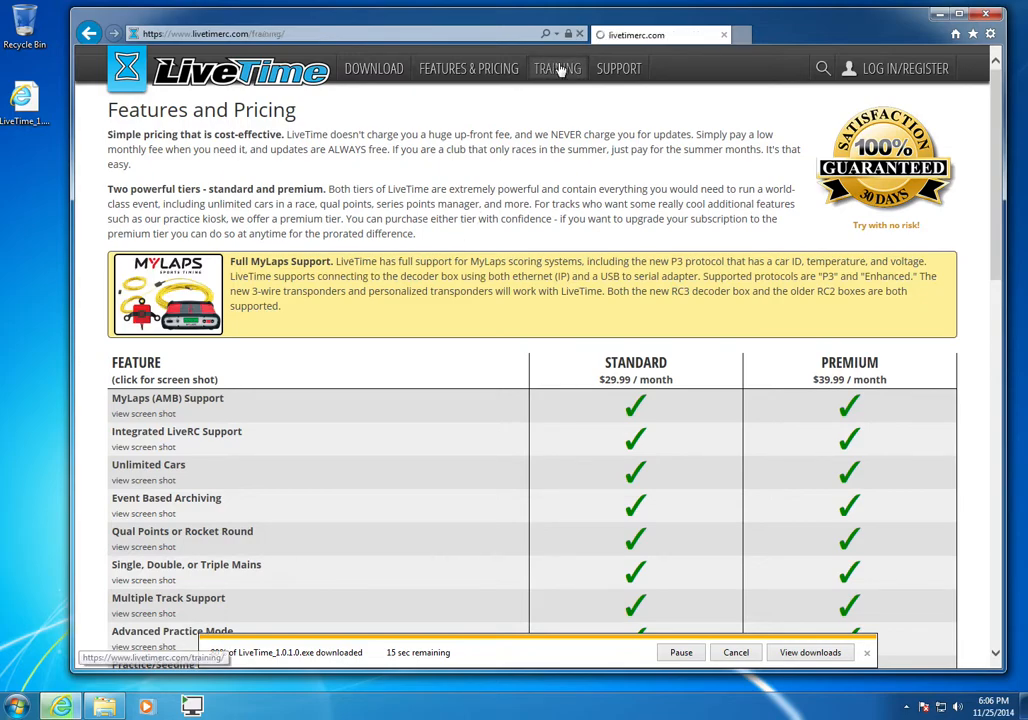
{"action": "left_click", "coordinate": [556, 68]}
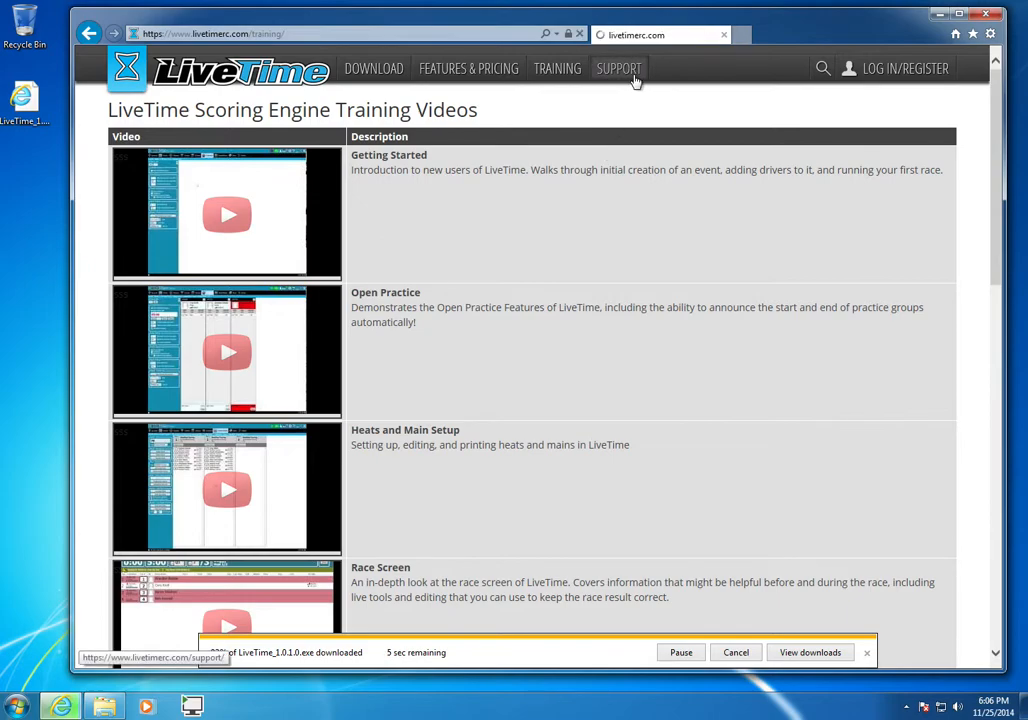
Step: Go to the Support page with contact email, phone and mailing address
{"action": "left_click", "coordinate": [618, 68]}
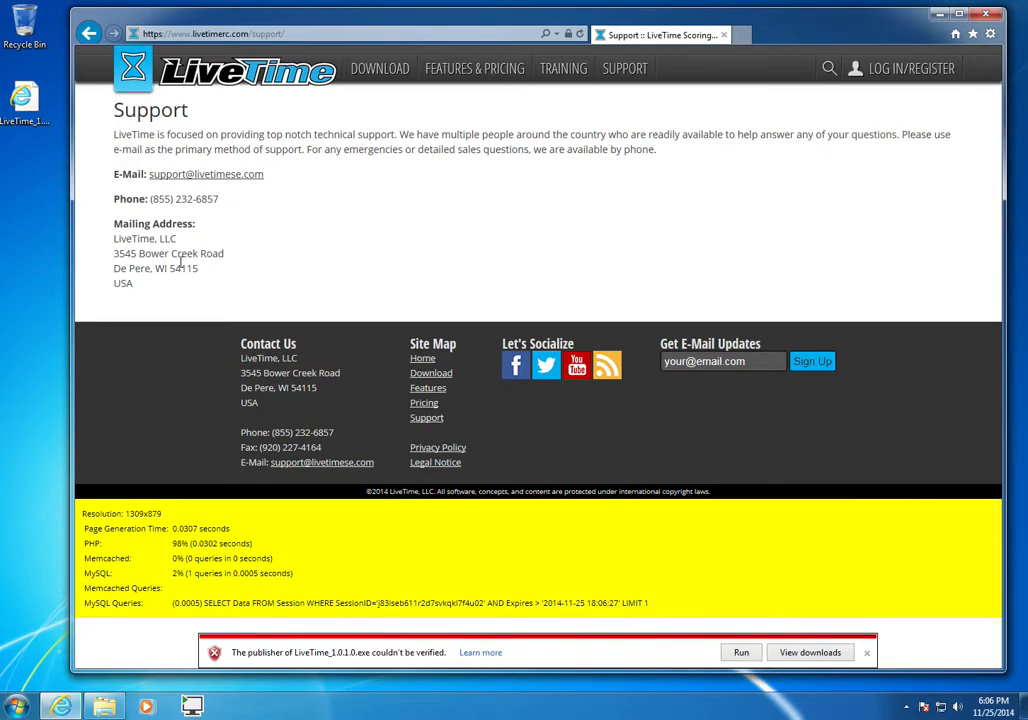
{"action": "mouse_move", "coordinate": [296, 212]}
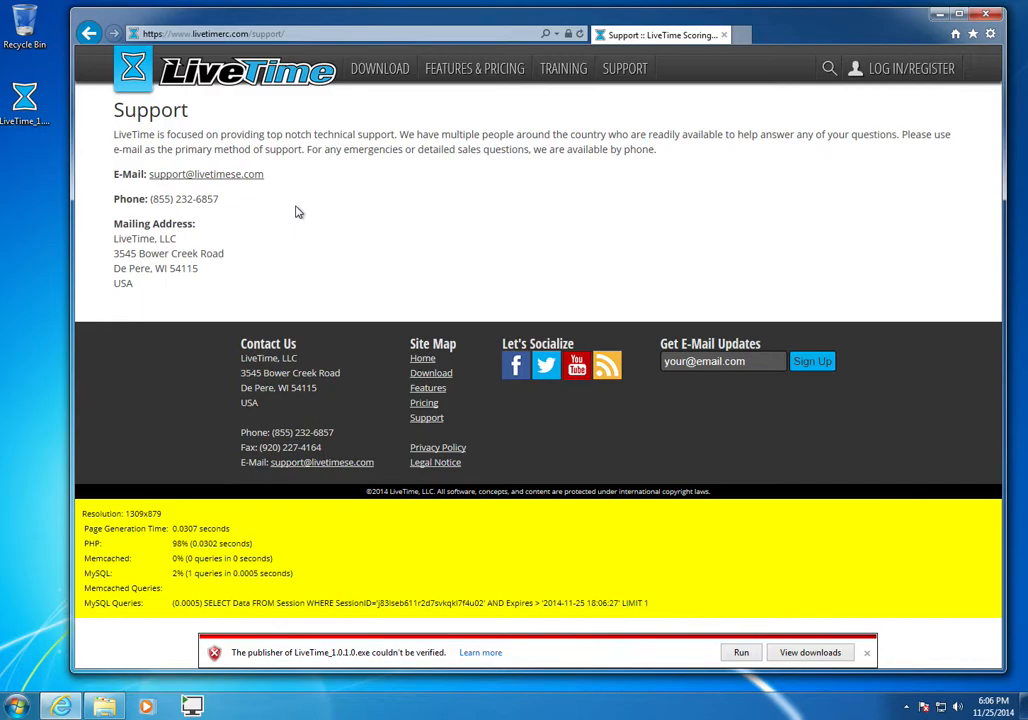
{"action": "mouse_move", "coordinate": [576, 164]}
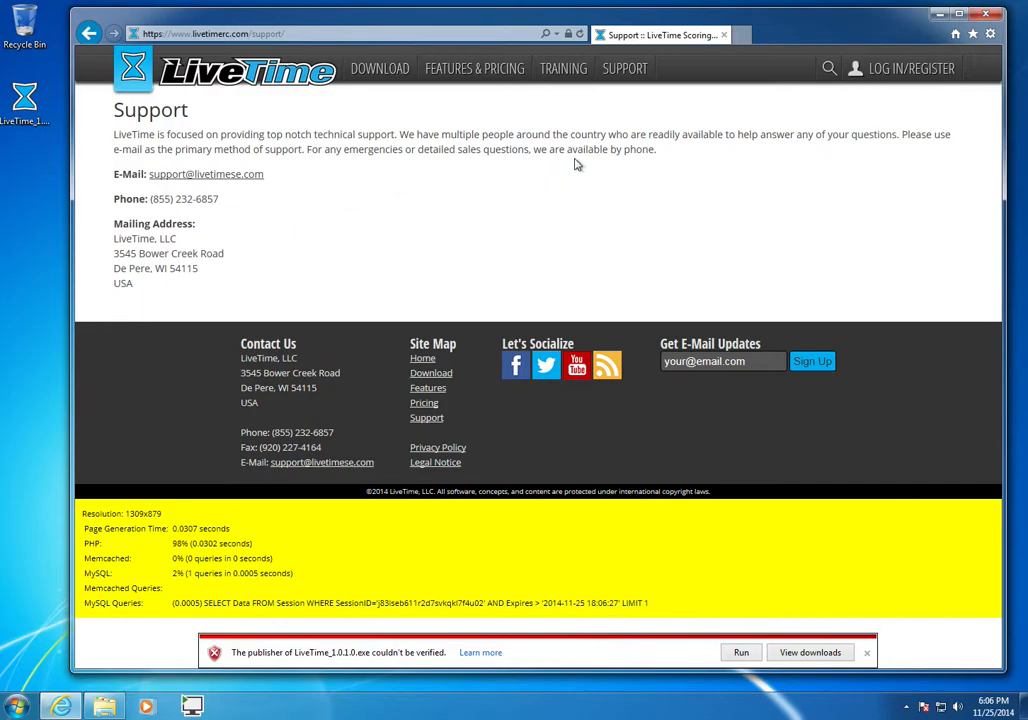
{"action": "mouse_move", "coordinate": [828, 152]}
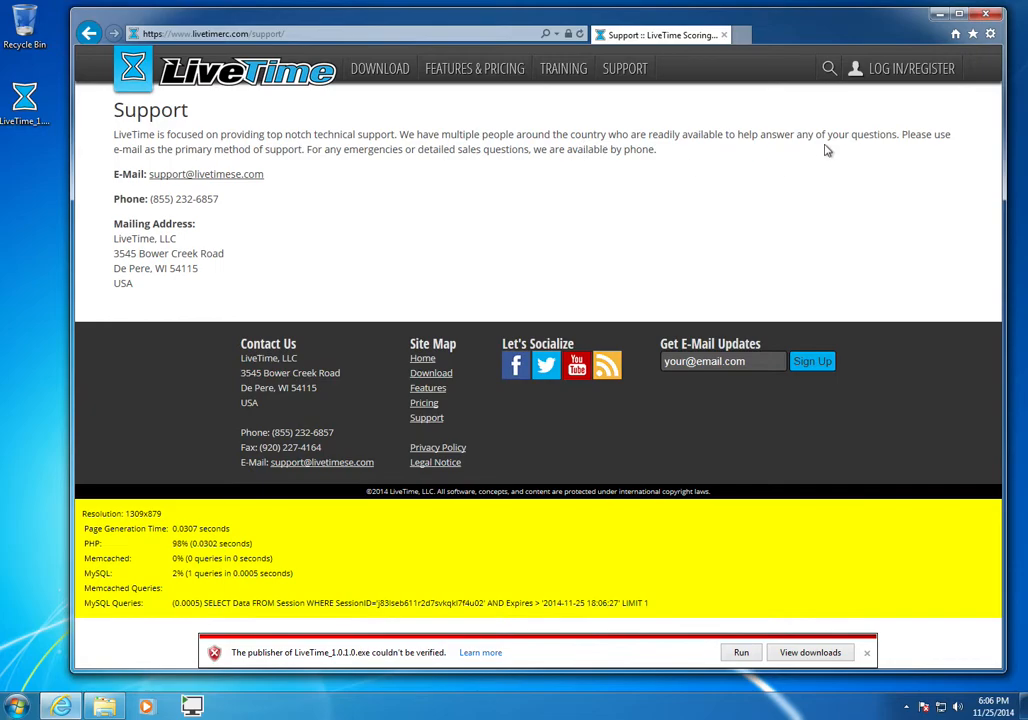
{"action": "mouse_move", "coordinate": [632, 660]}
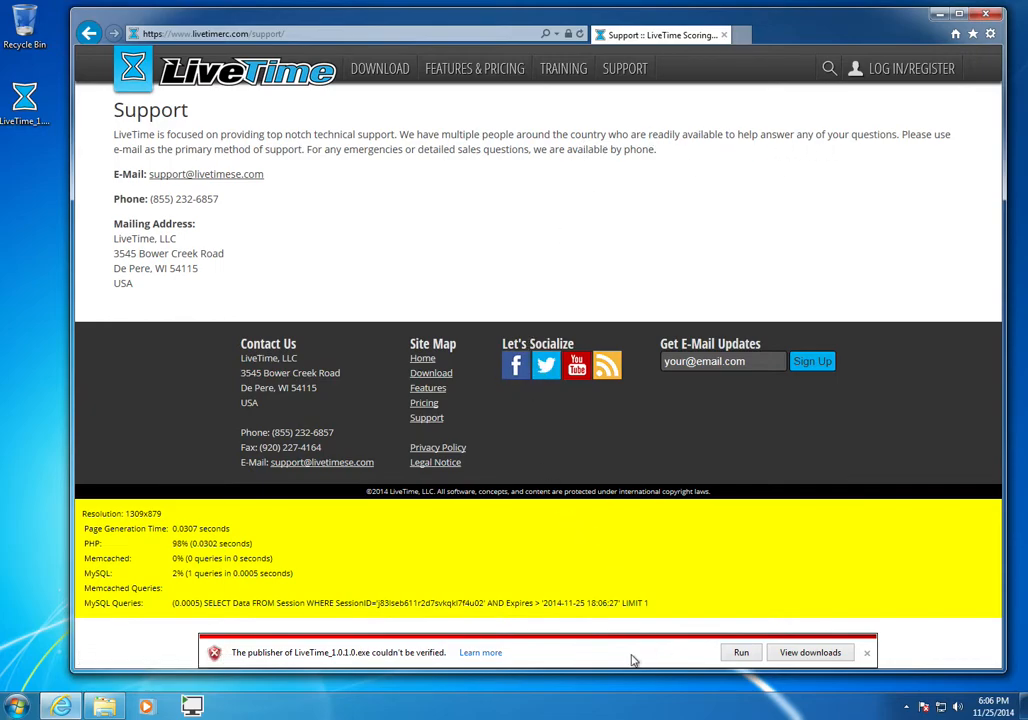
{"action": "mouse_move", "coordinate": [468, 682]}
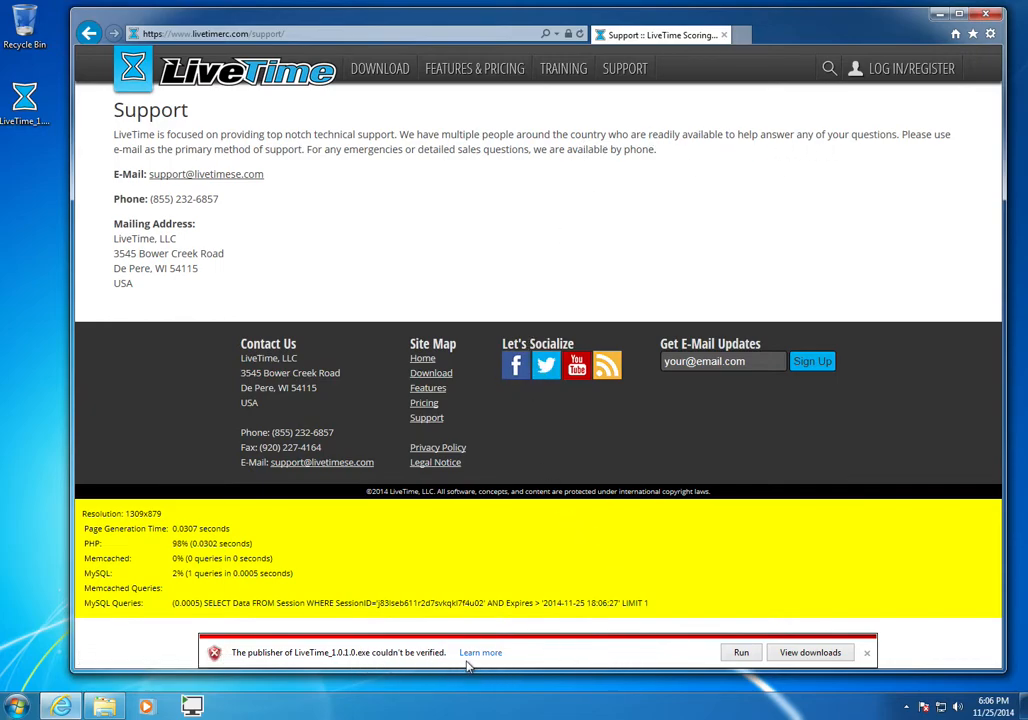
{"action": "mouse_move", "coordinate": [548, 658]}
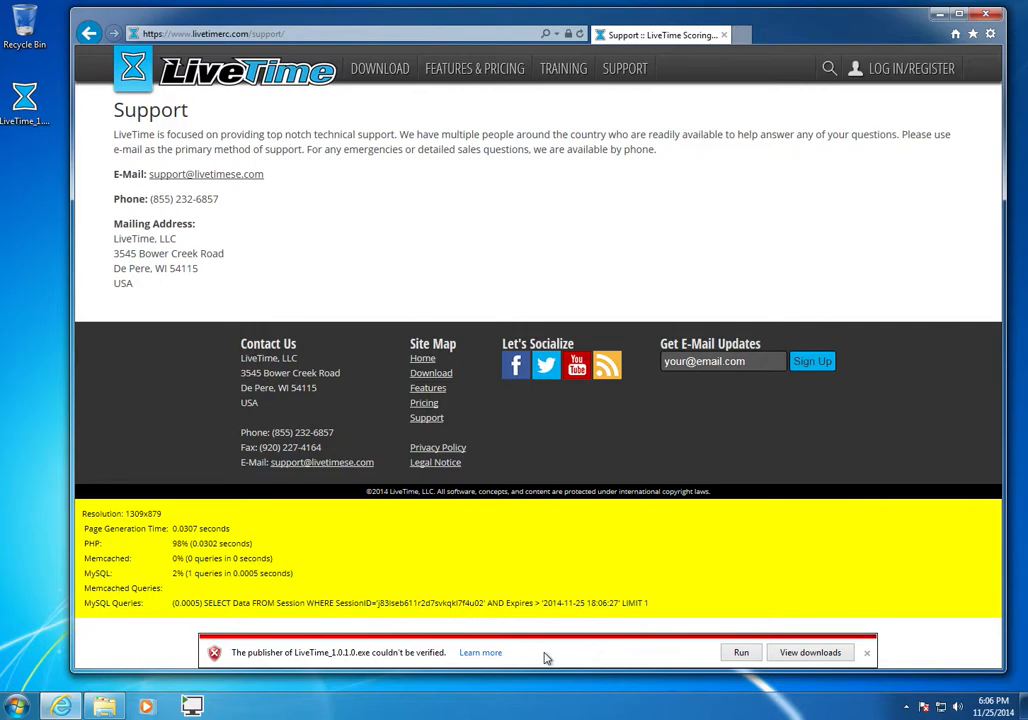
{"action": "mouse_move", "coordinate": [834, 672]}
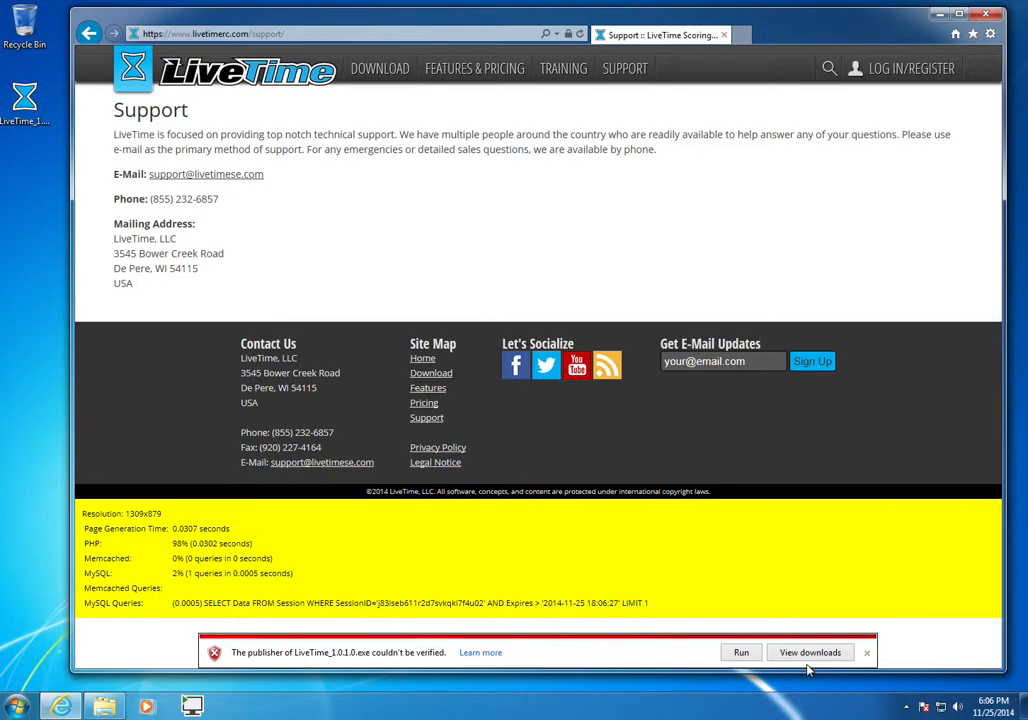
Step: Run the downloaded installer, accept the license and install LiveTime Windows Client v1.0.1
{"action": "left_click", "coordinate": [744, 650]}
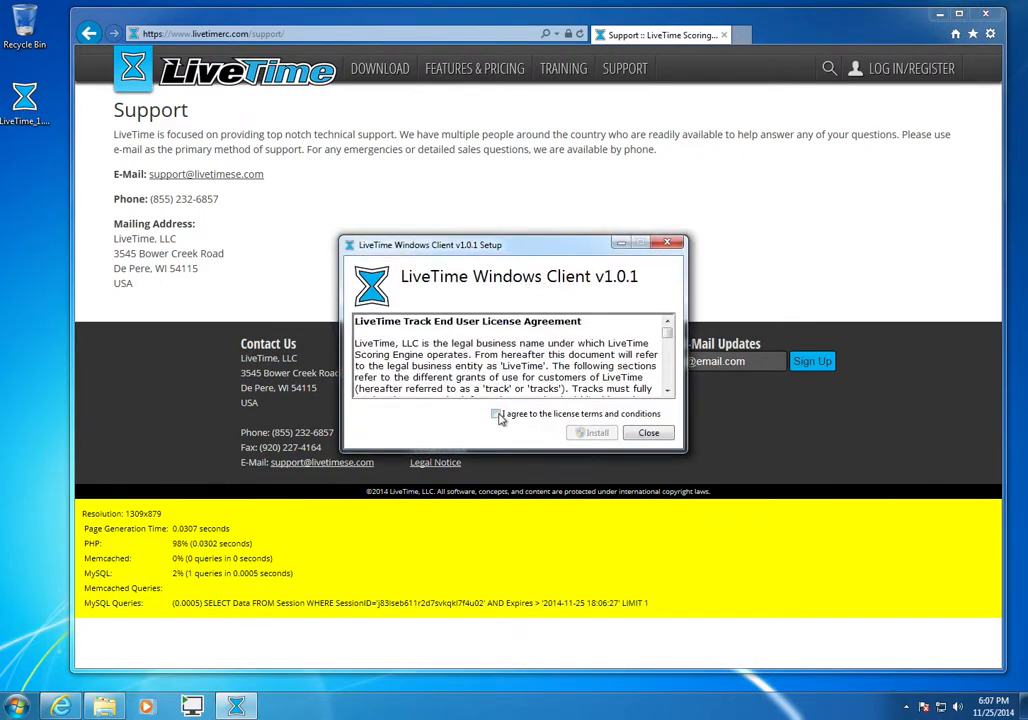
{"action": "left_click", "coordinate": [496, 414]}
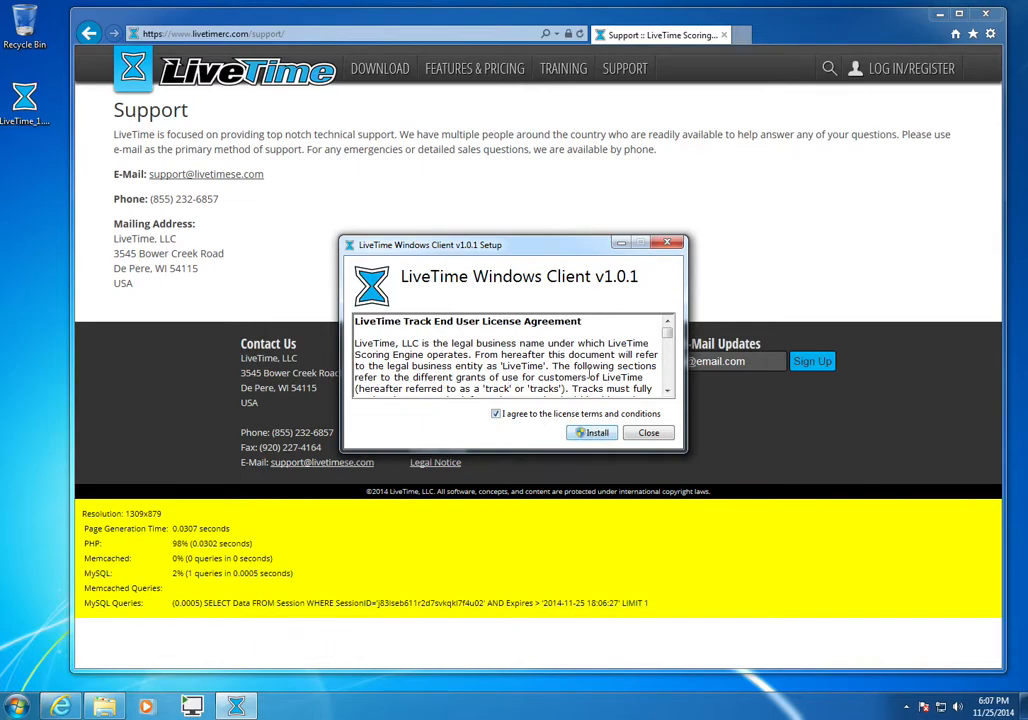
{"action": "left_click", "coordinate": [592, 432]}
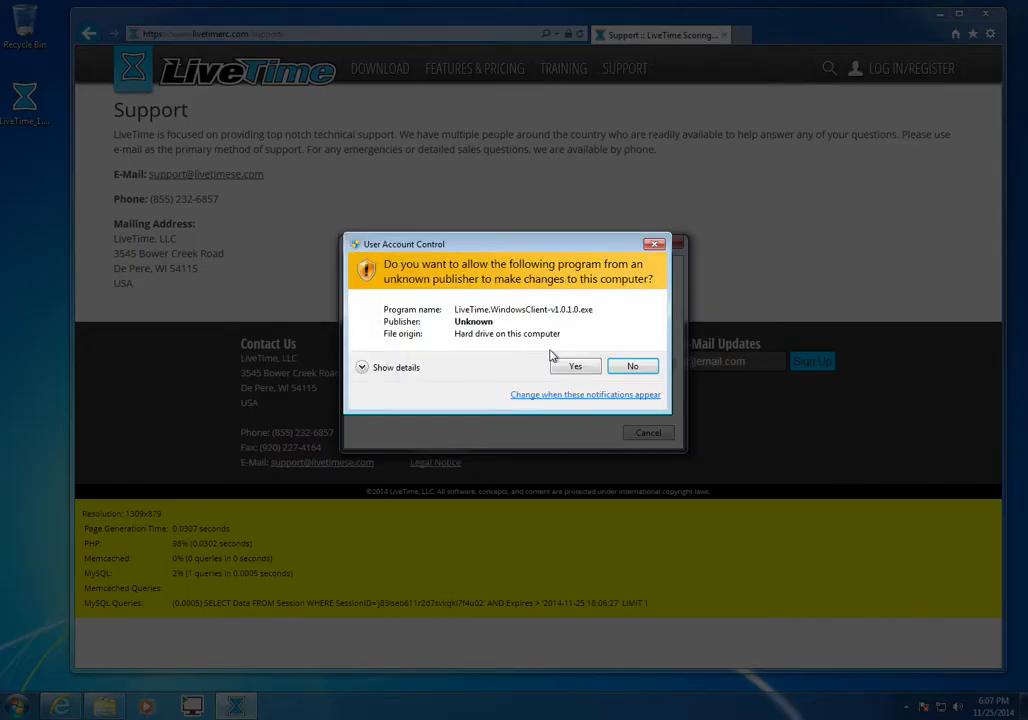
{"action": "left_click", "coordinate": [574, 364]}
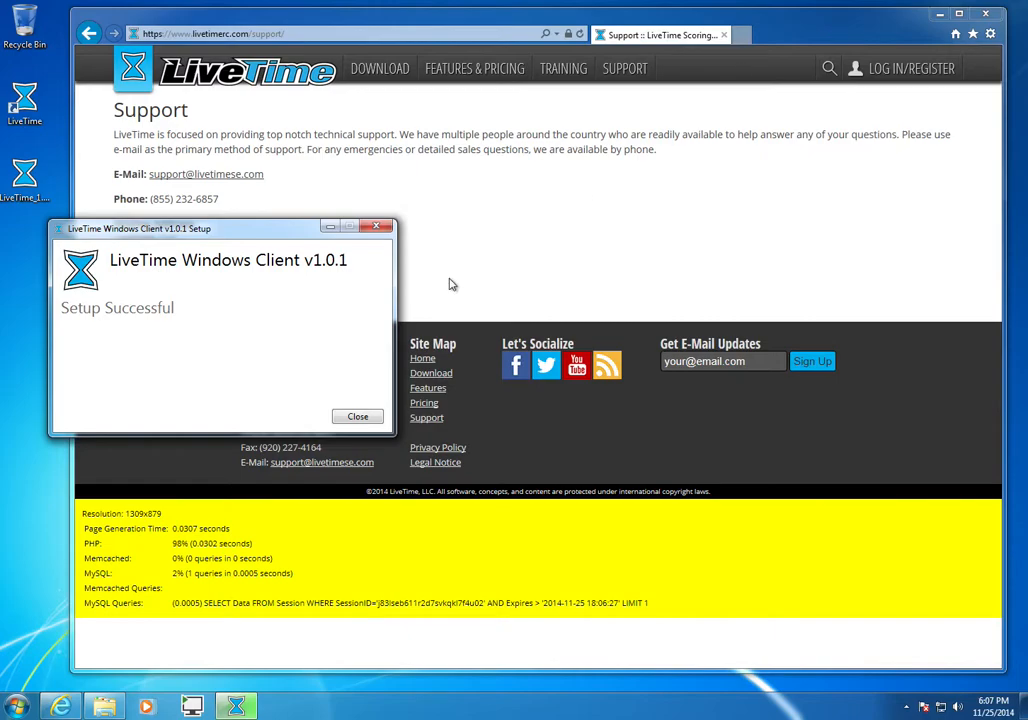
Step: Close the finished setup and go to the site's Log In/Register page
{"action": "left_click", "coordinate": [356, 416]}
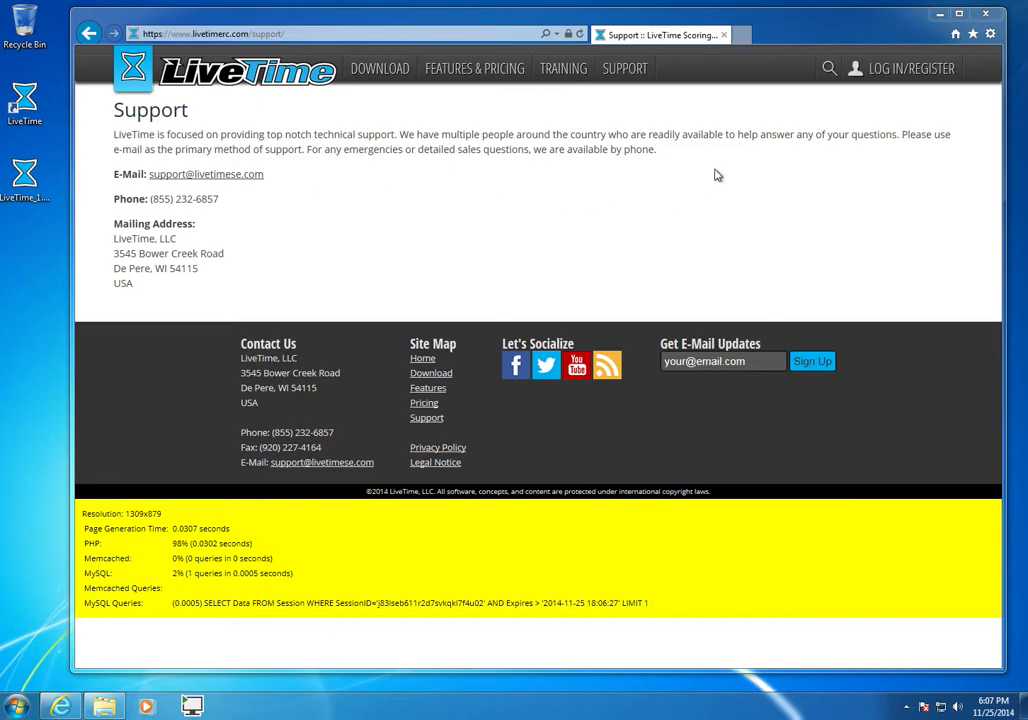
{"action": "left_click", "coordinate": [908, 68]}
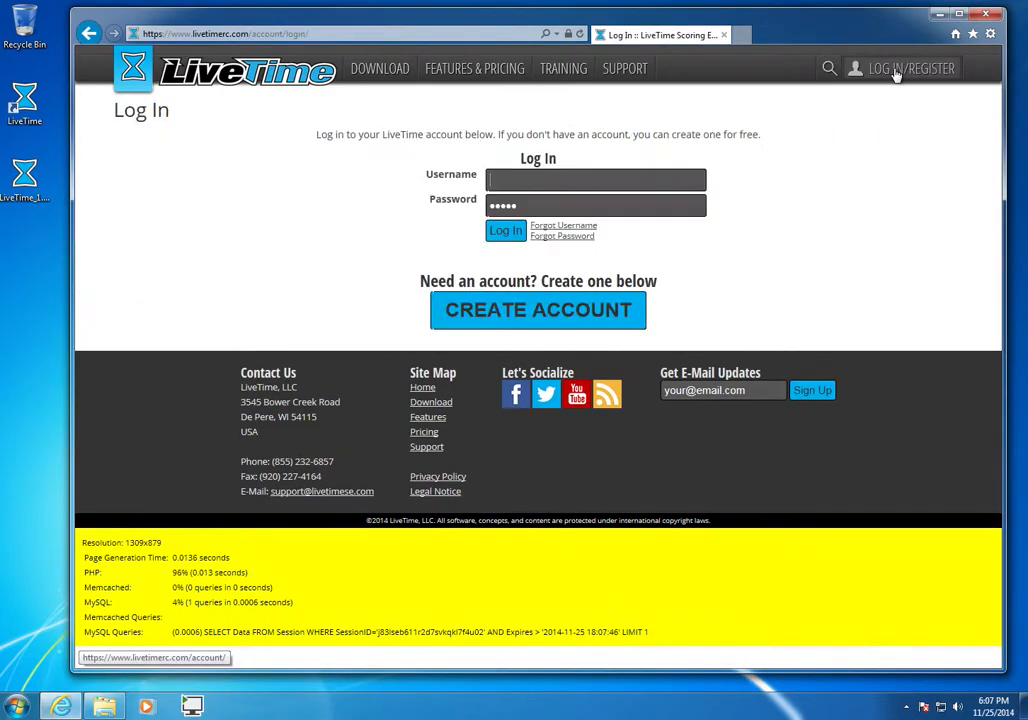
{"action": "mouse_move", "coordinate": [536, 312]}
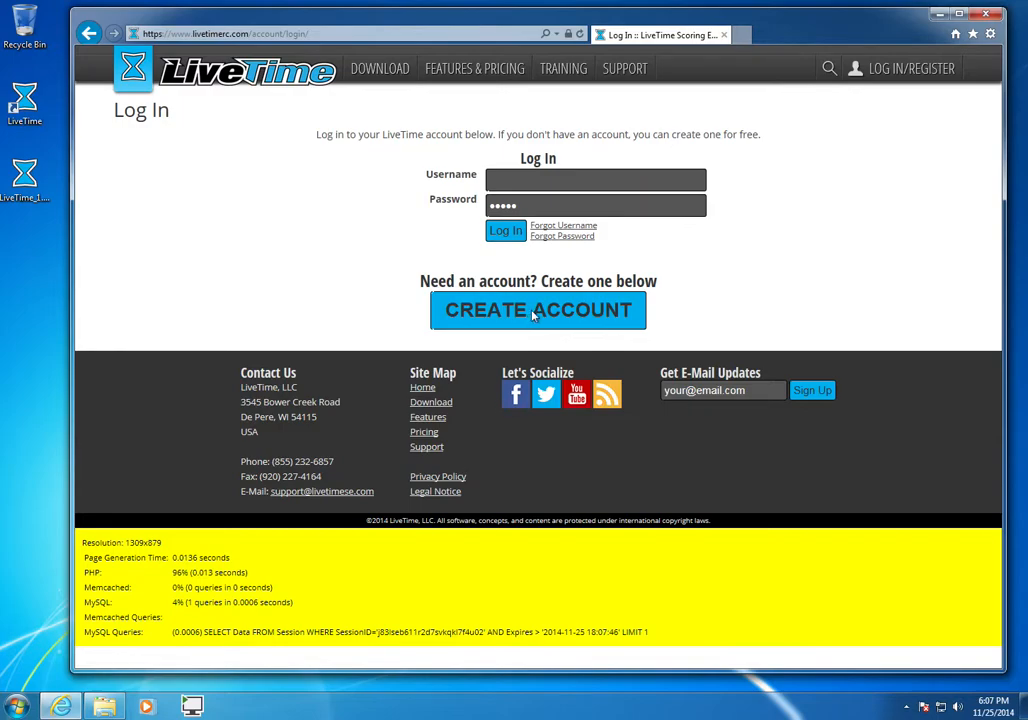
Step: Create an account with username cory124, results web address cory124 and track name Cory
{"action": "left_click", "coordinate": [536, 310]}
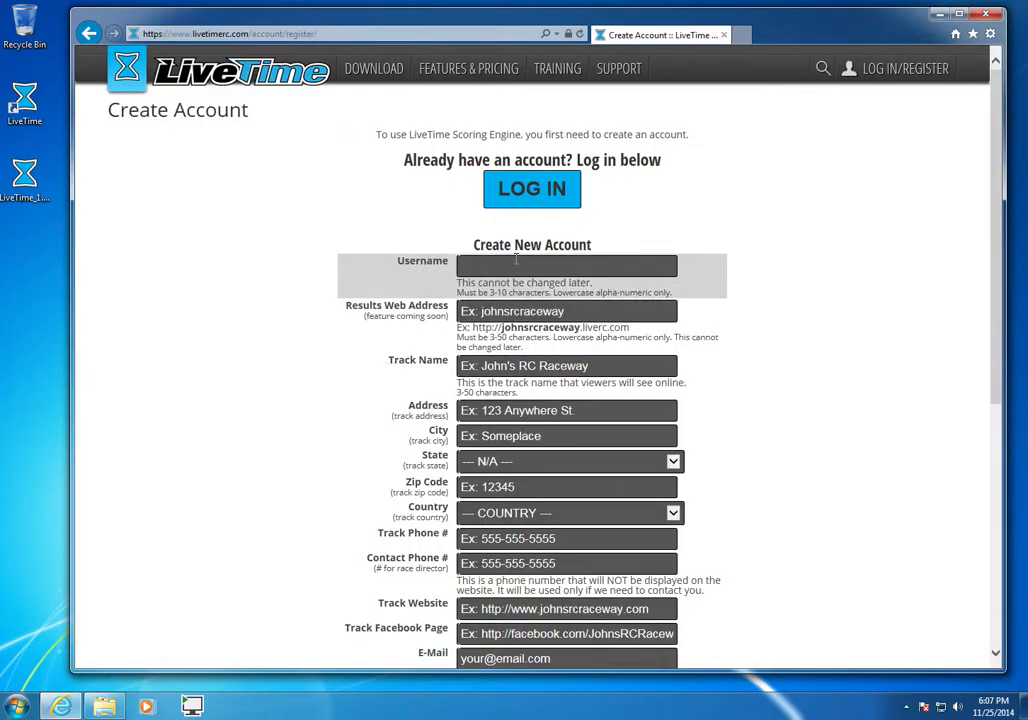
{"action": "type", "text": "corty"}
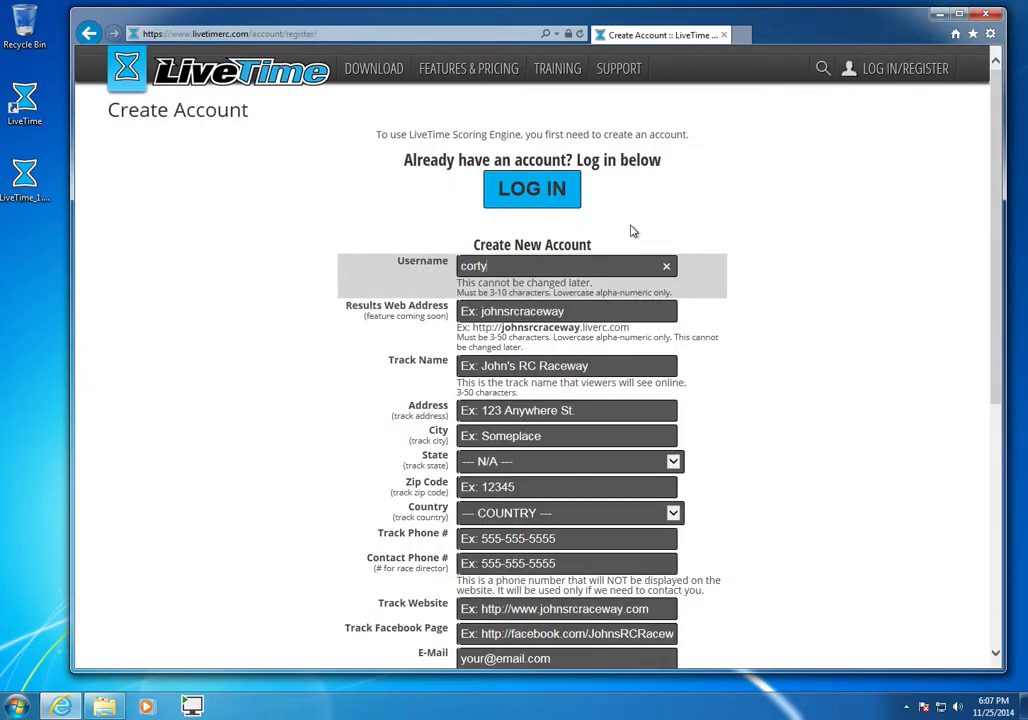
{"action": "type", "text": "cory124"}
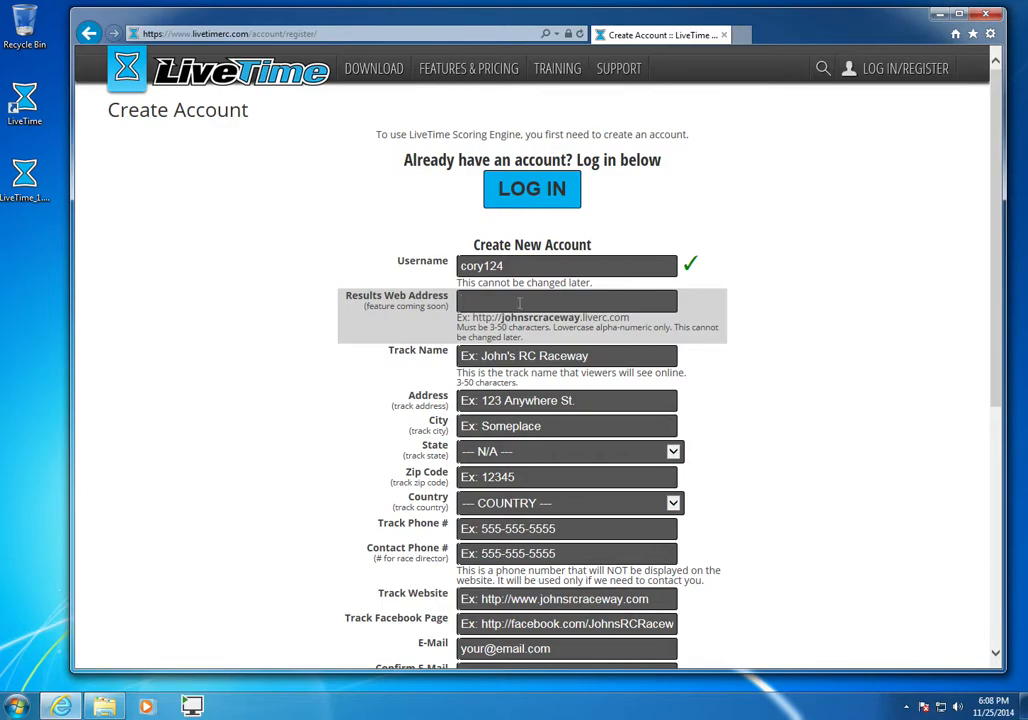
{"action": "type", "text": "cory1"}
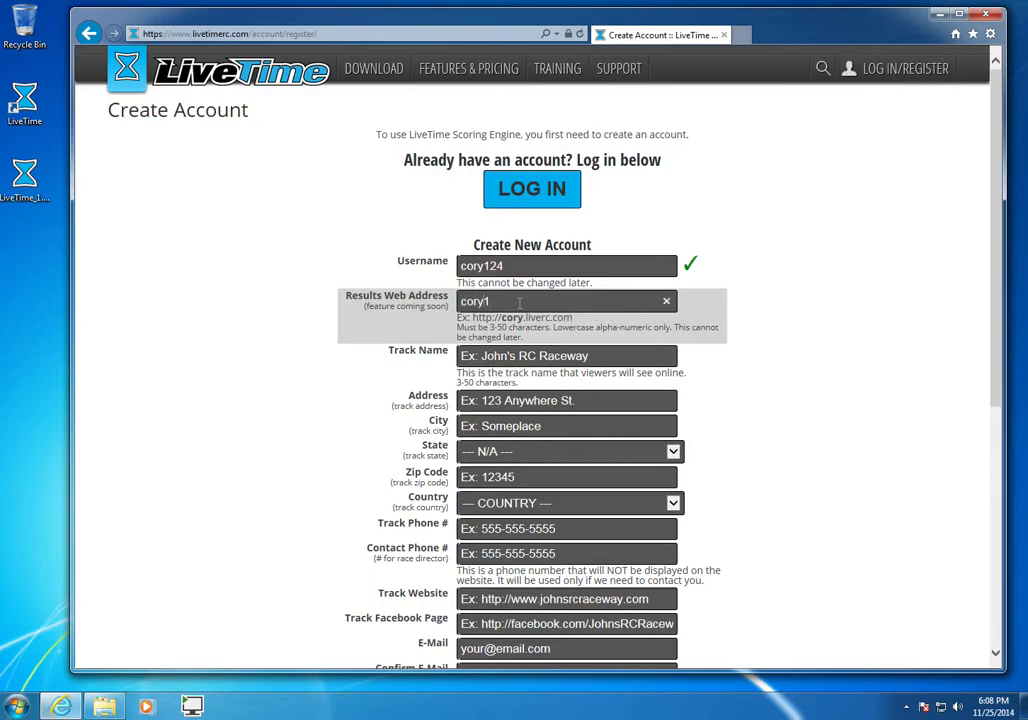
{"action": "type", "text": "24"}
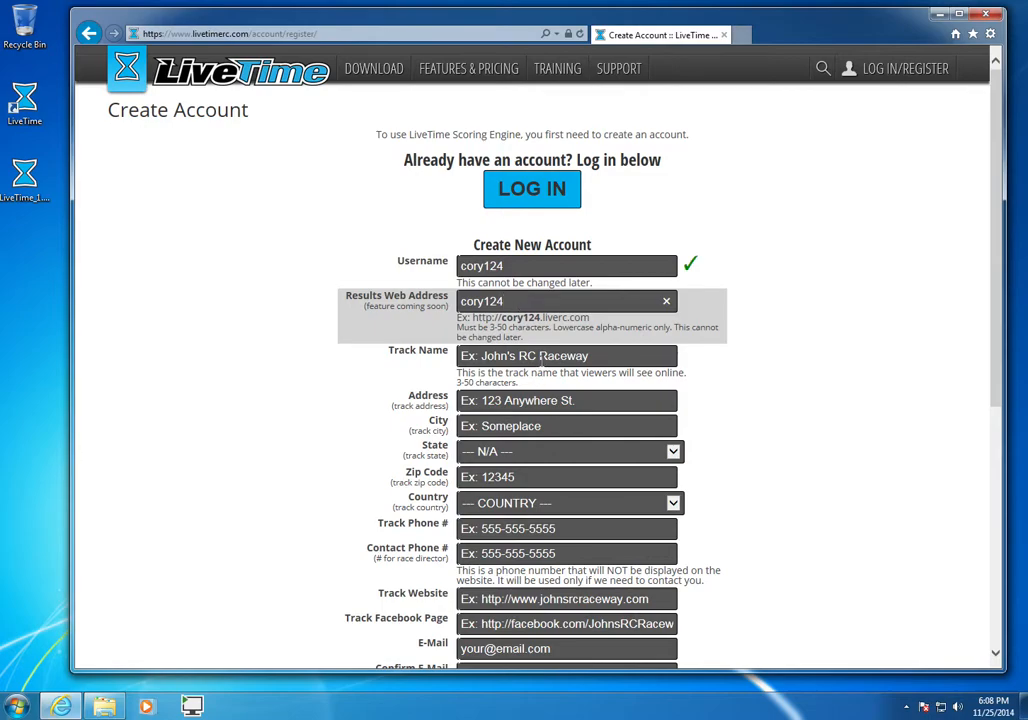
{"action": "type", "text": "Cory's Track"}
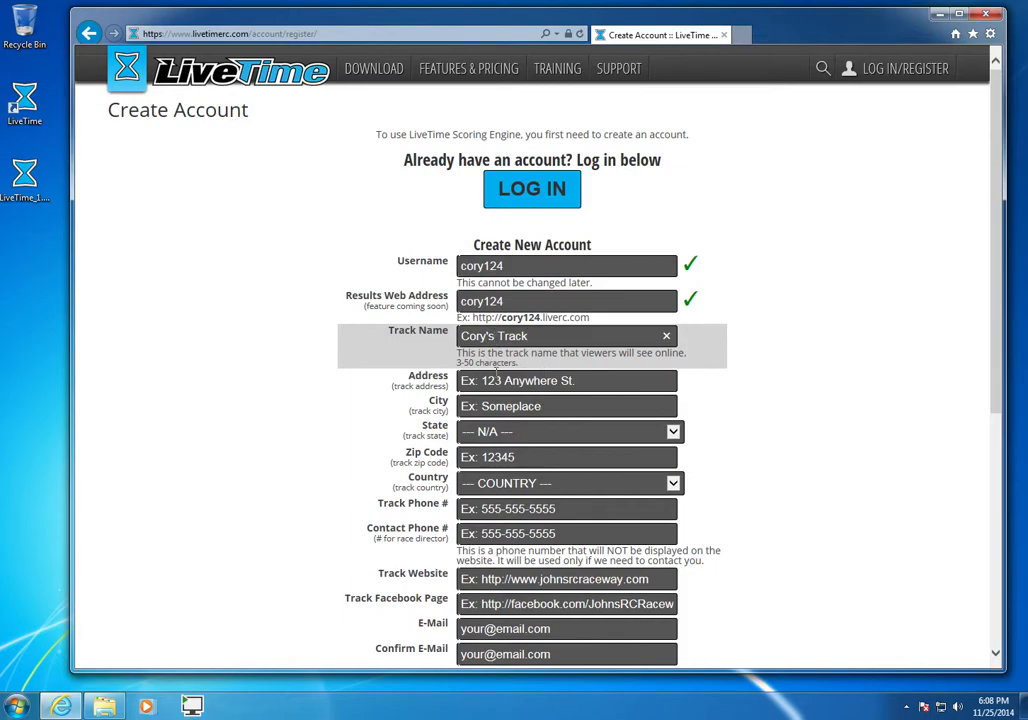
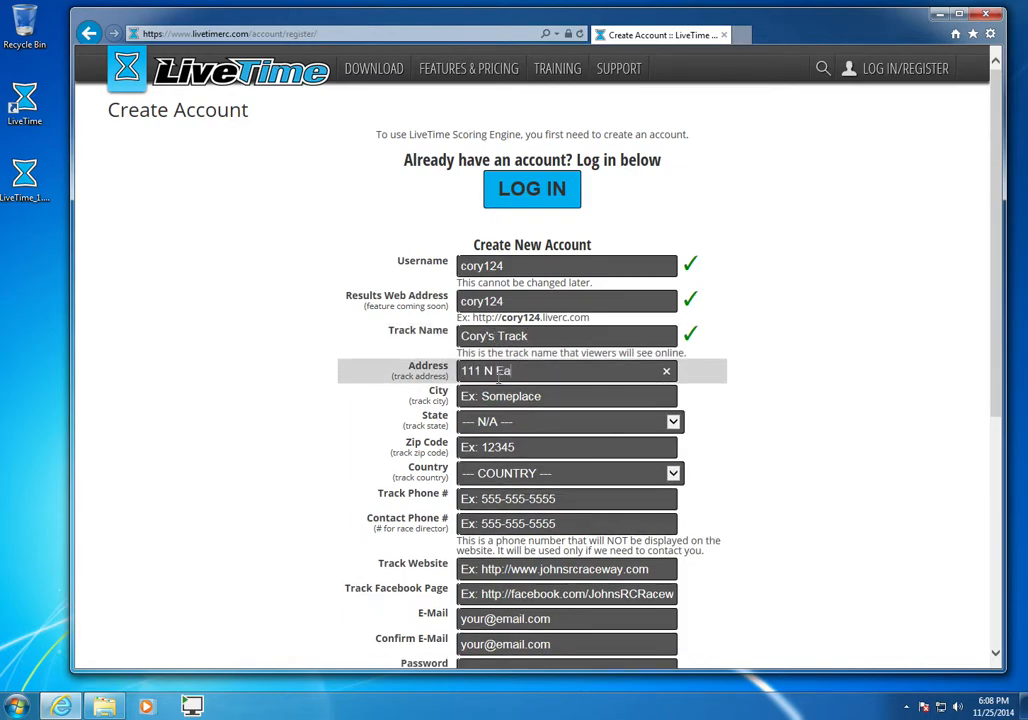
{"action": "type", "text": "Milwaukee"}
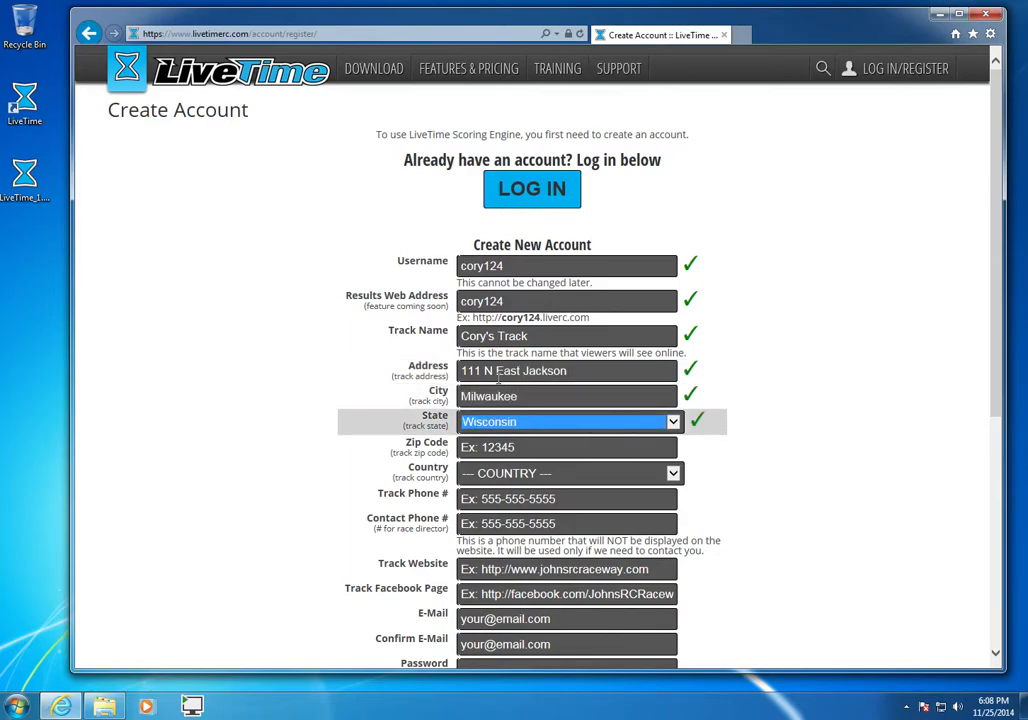
{"action": "left_click", "coordinate": [568, 472]}
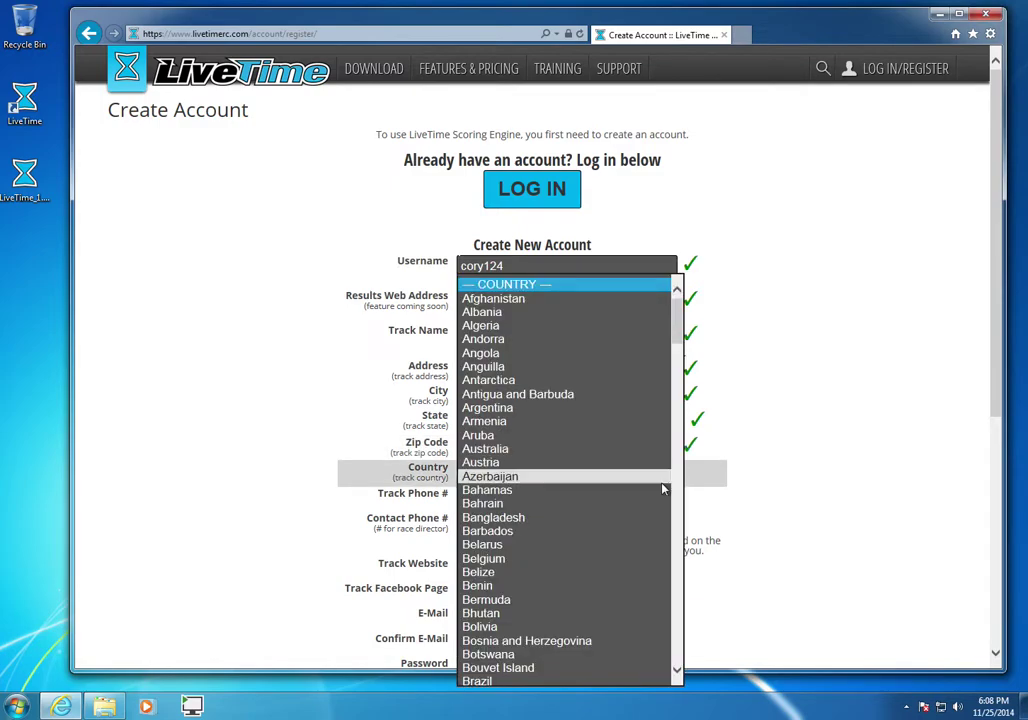
{"action": "scroll", "scroll_direction": "down", "scroll_amount": 3}
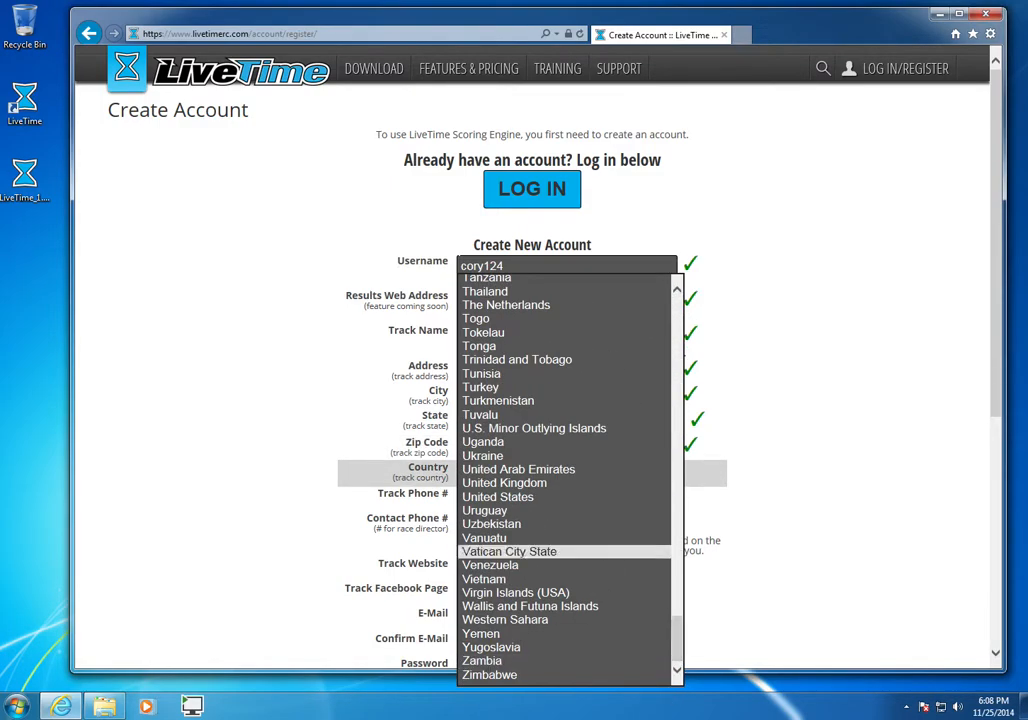
{"action": "left_click", "coordinate": [496, 496]}
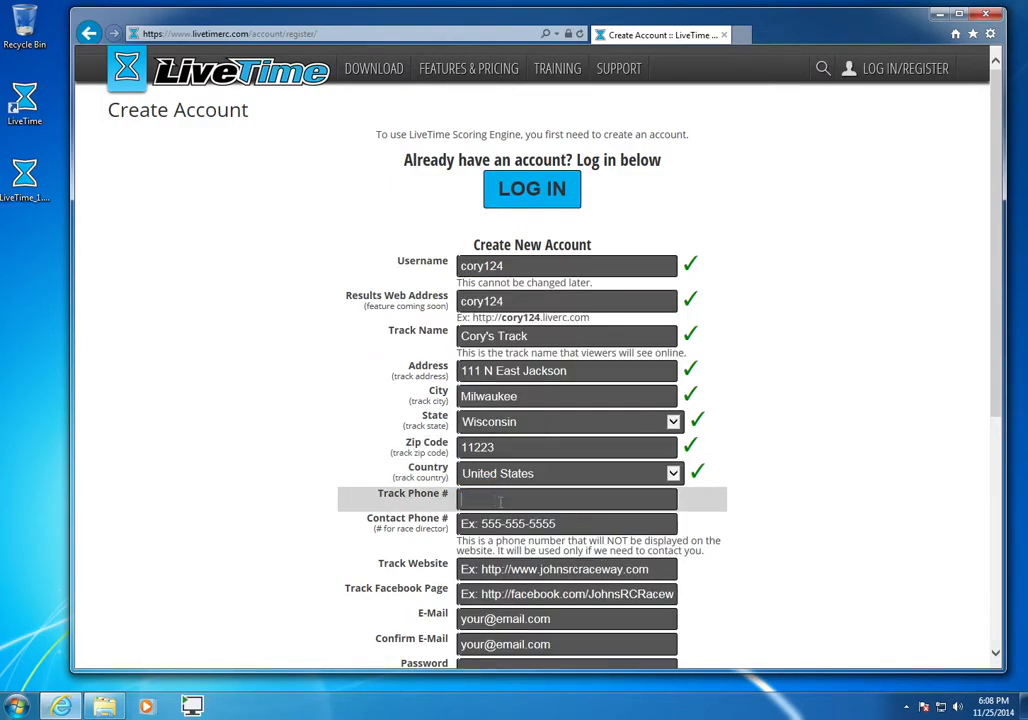
{"action": "type", "text": "1112223333"}
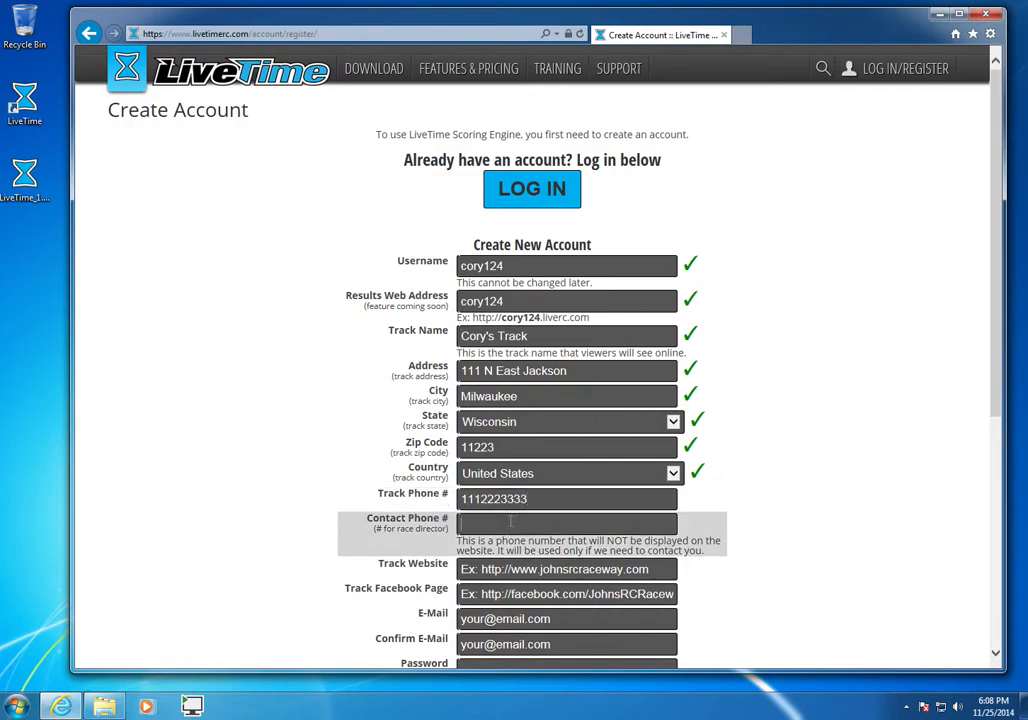
{"action": "type", "text": "4445556666"}
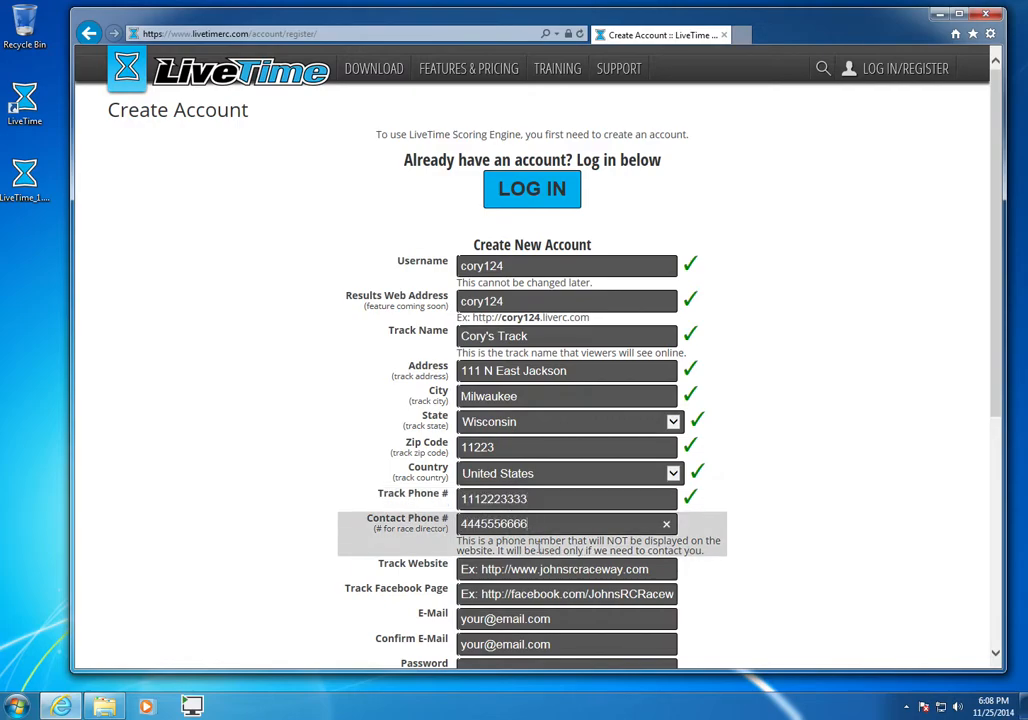
{"action": "scroll", "scroll_direction": "down", "scroll_amount": 3}
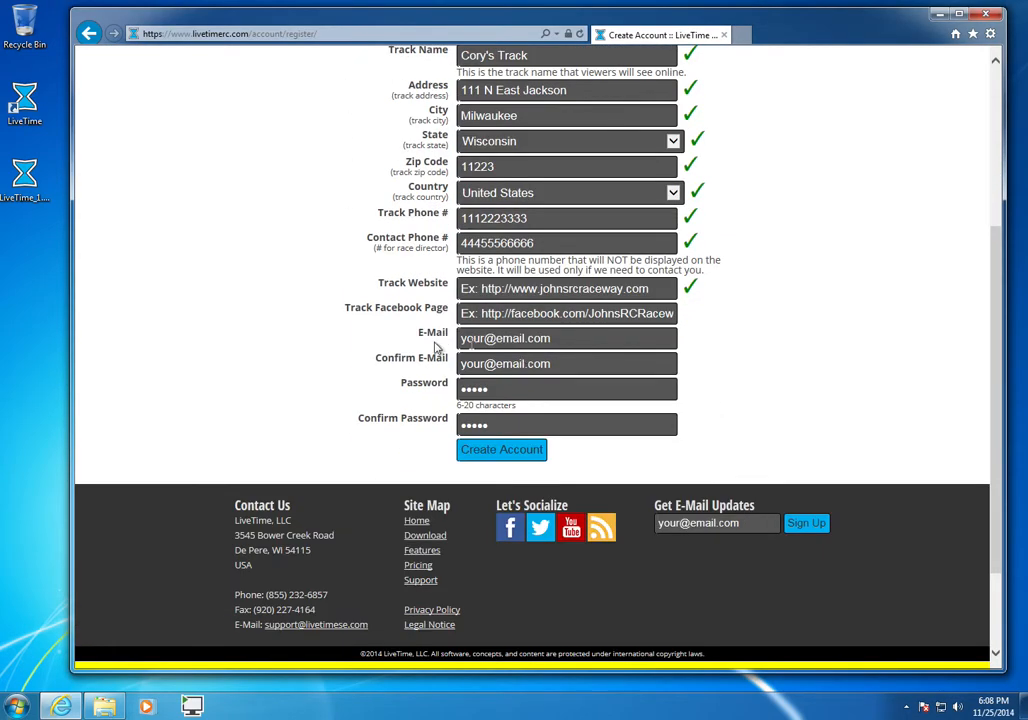
{"action": "left_click", "coordinate": [566, 338]}
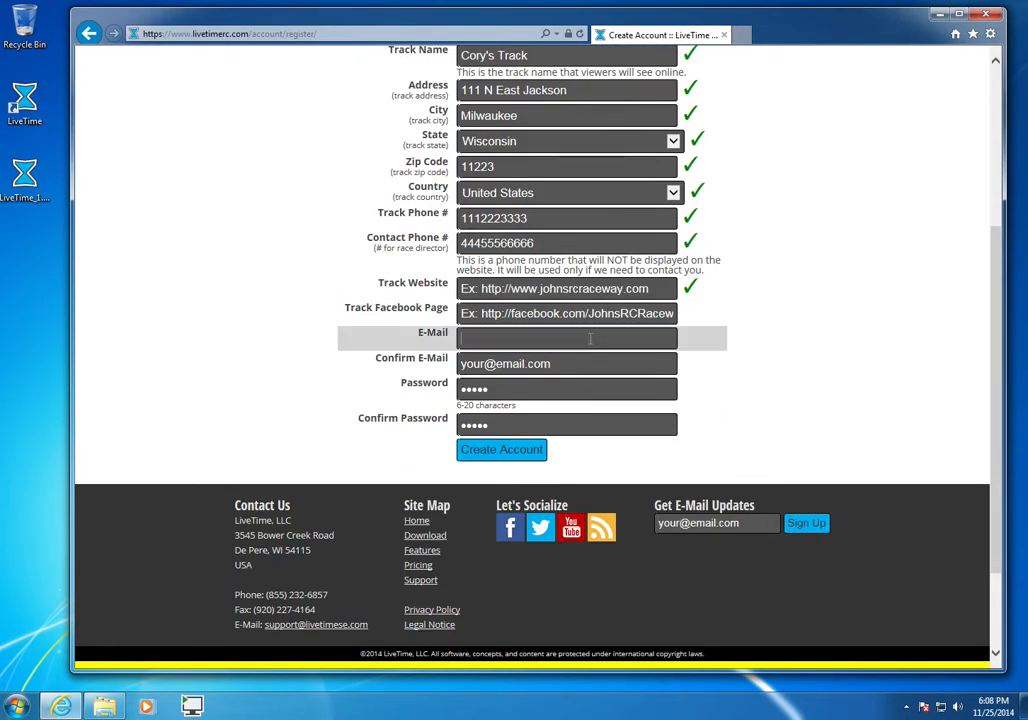
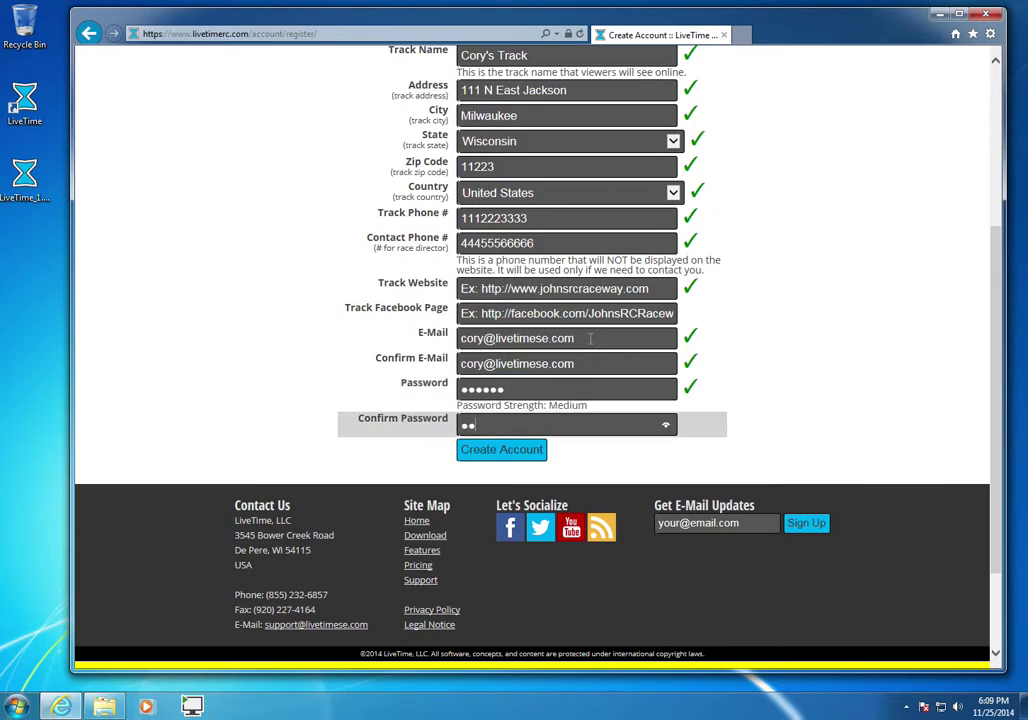
{"action": "type", "text": "••••"}
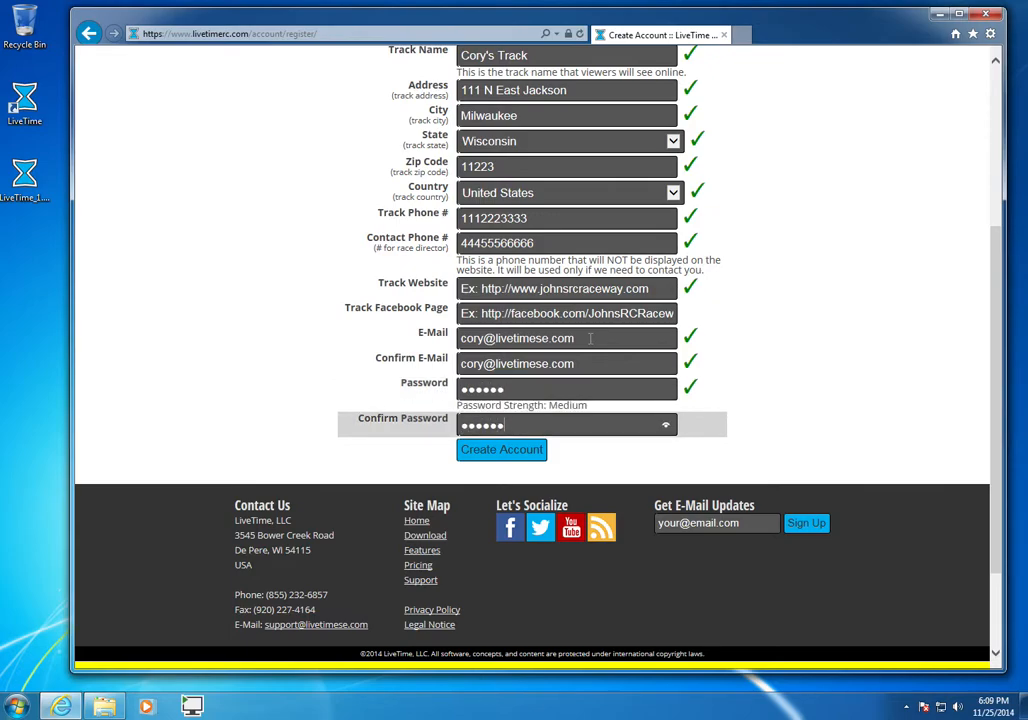
{"action": "left_click", "coordinate": [500, 450]}
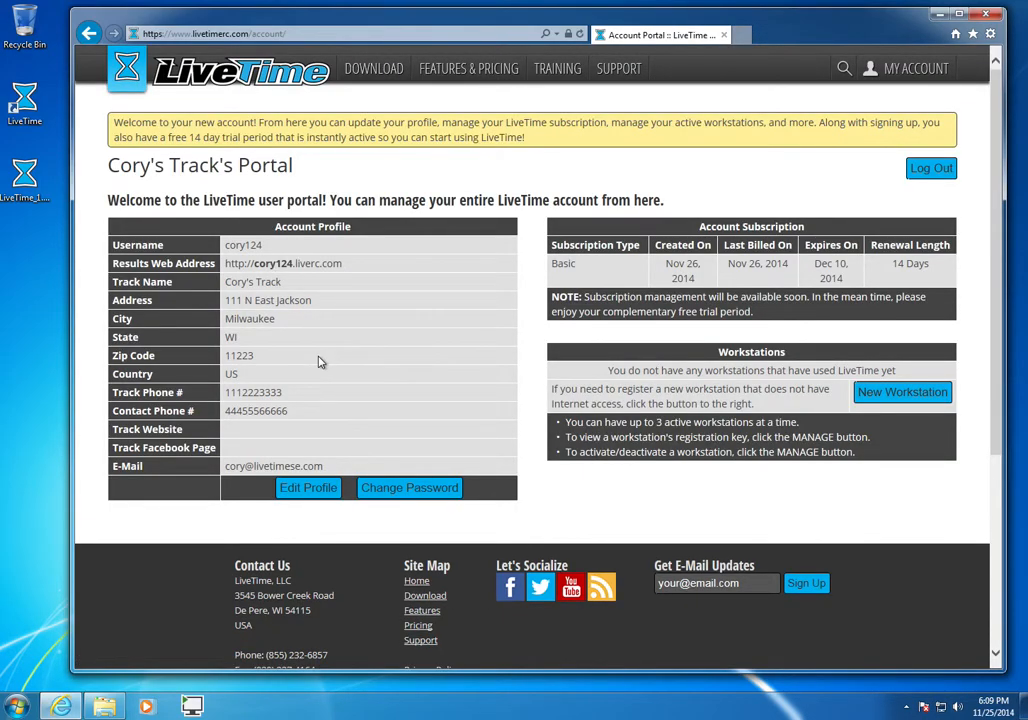
{"action": "mouse_move", "coordinate": [312, 148]}
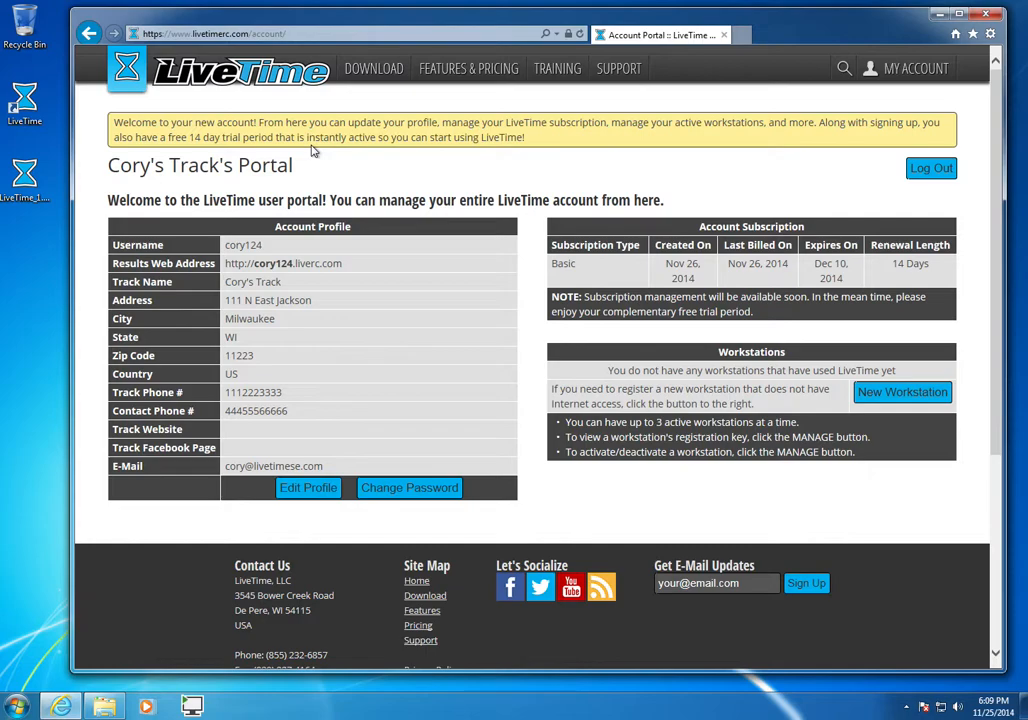
{"action": "mouse_move", "coordinate": [484, 344]}
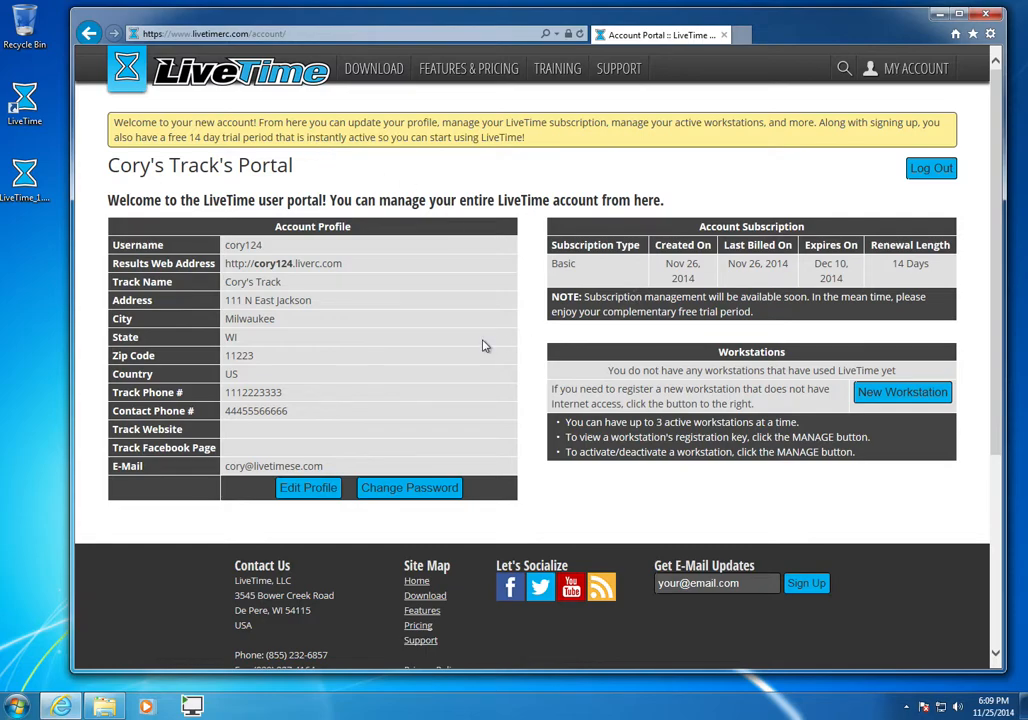
{"action": "mouse_move", "coordinate": [32, 270]}
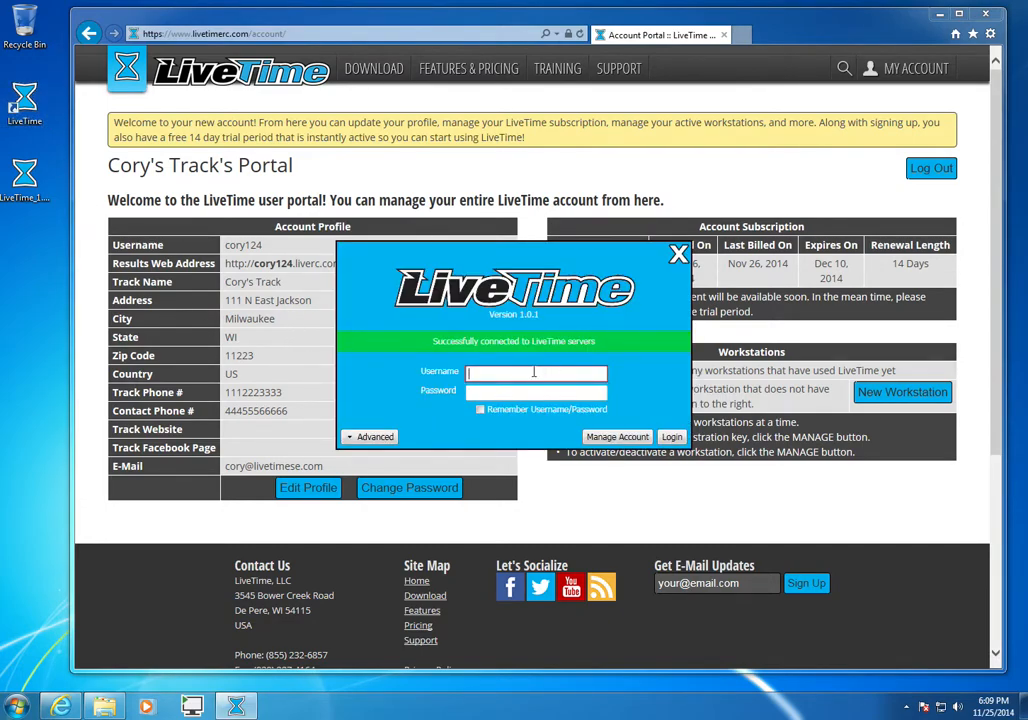
Step: Sign in to the LiveTime client as cory to reach Cory's Track Account screen
{"action": "type", "text": "cory124"}
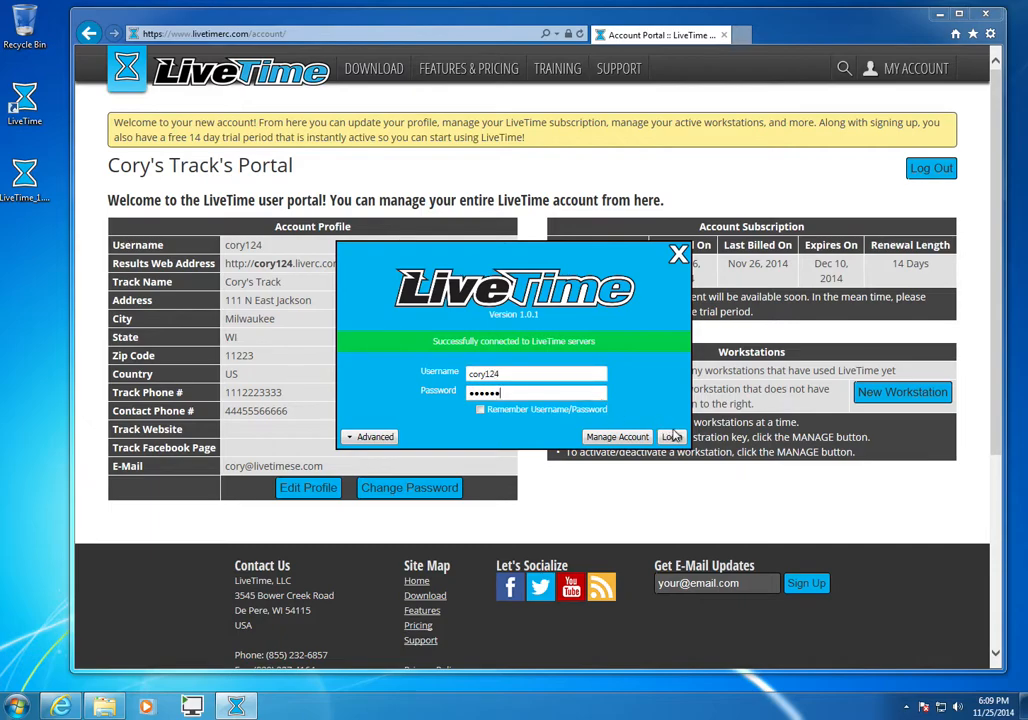
{"action": "left_click", "coordinate": [672, 436]}
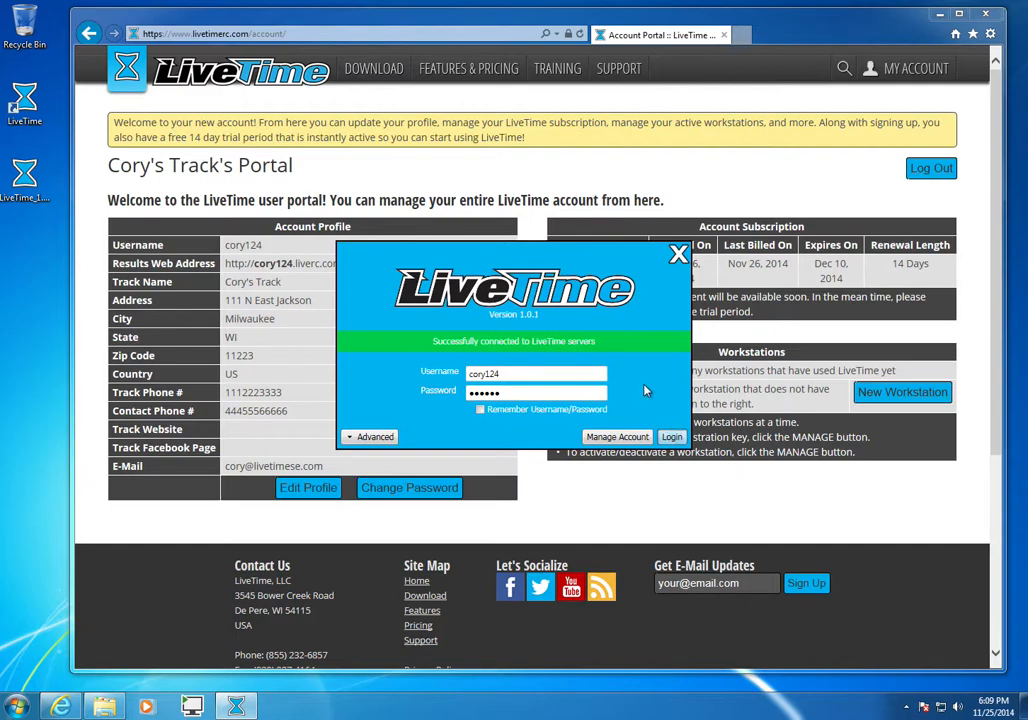
{"action": "left_click", "coordinate": [672, 436]}
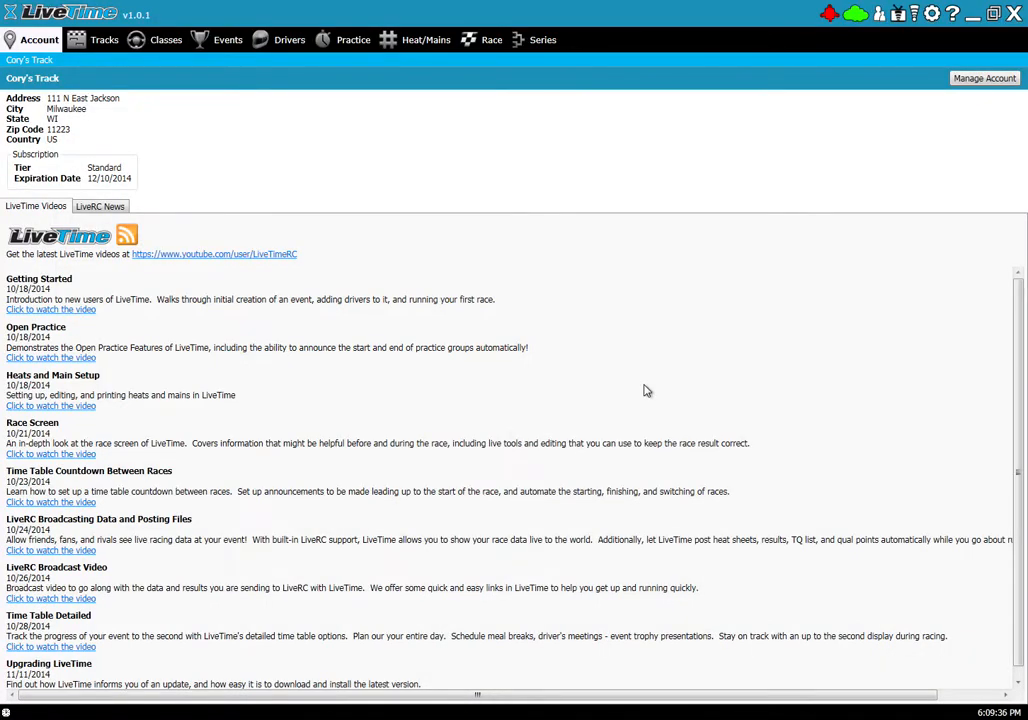